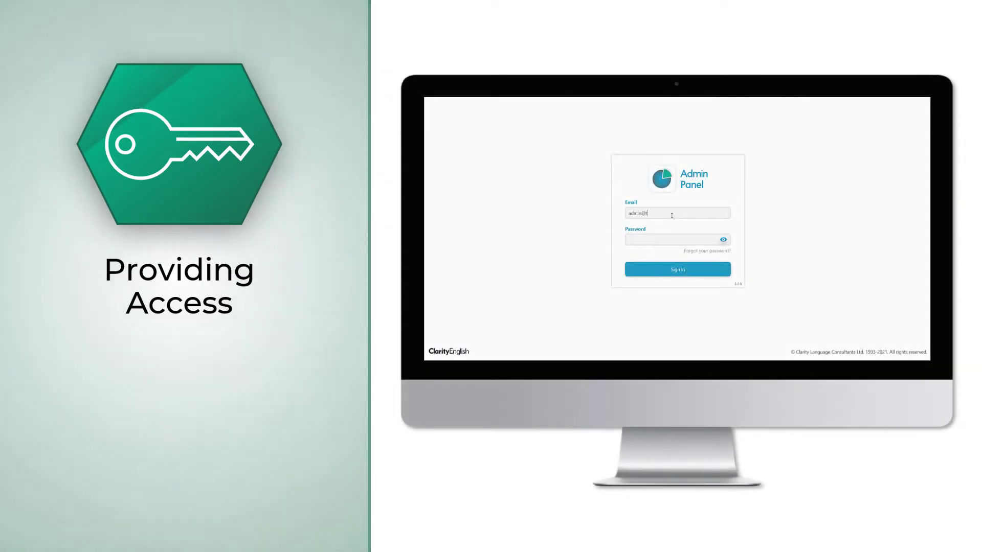
Sign in to the Admin Panel with the admin email and password.
left_click(677, 270)
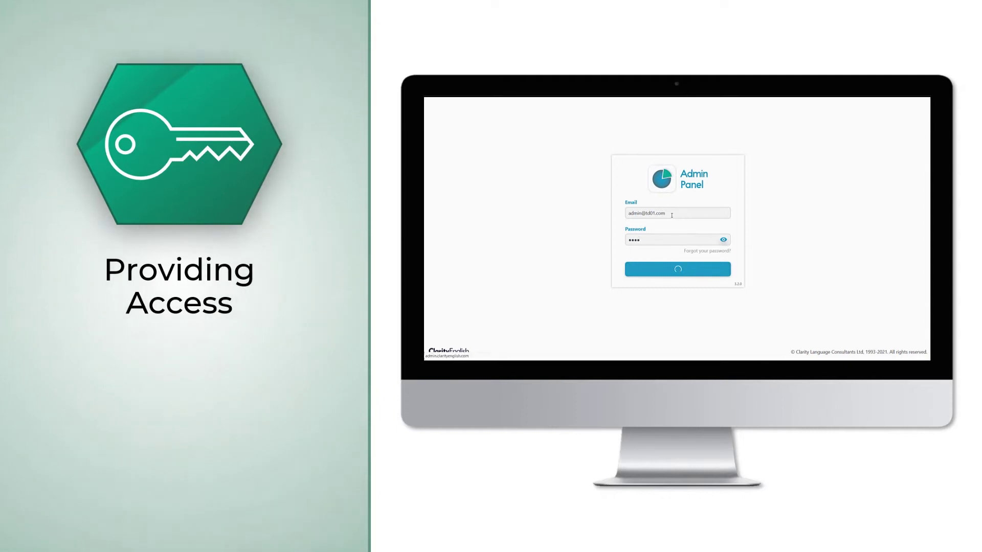
left_click(678, 269)
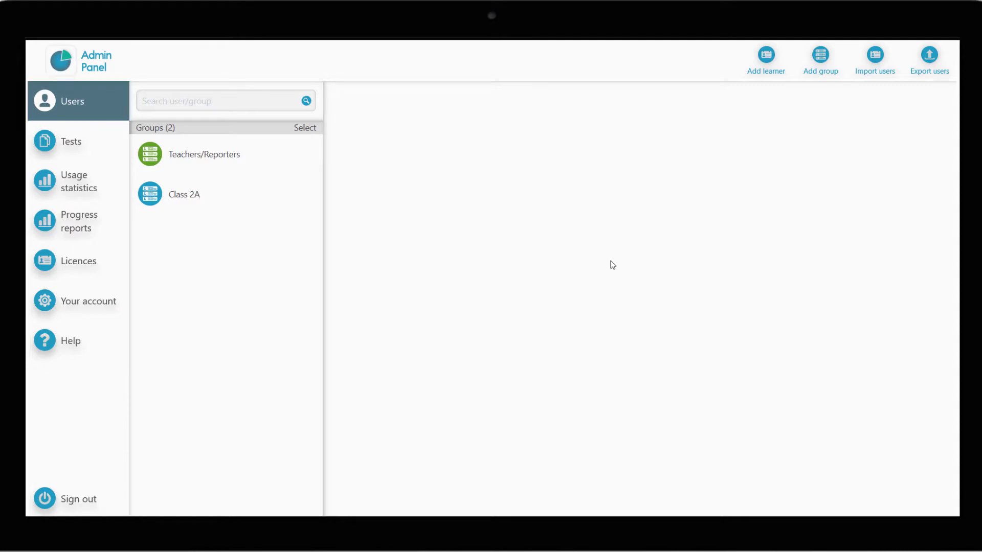
left_click(765, 60)
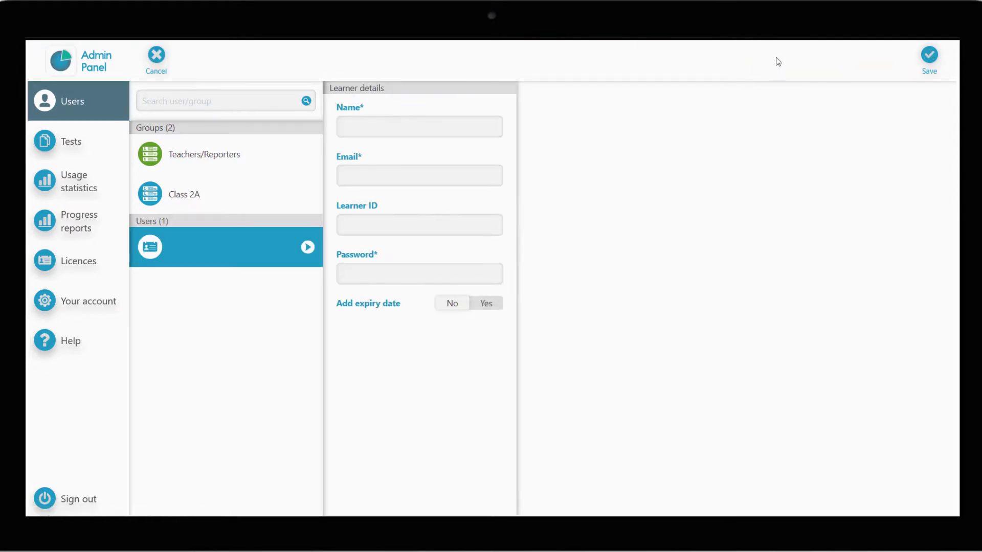
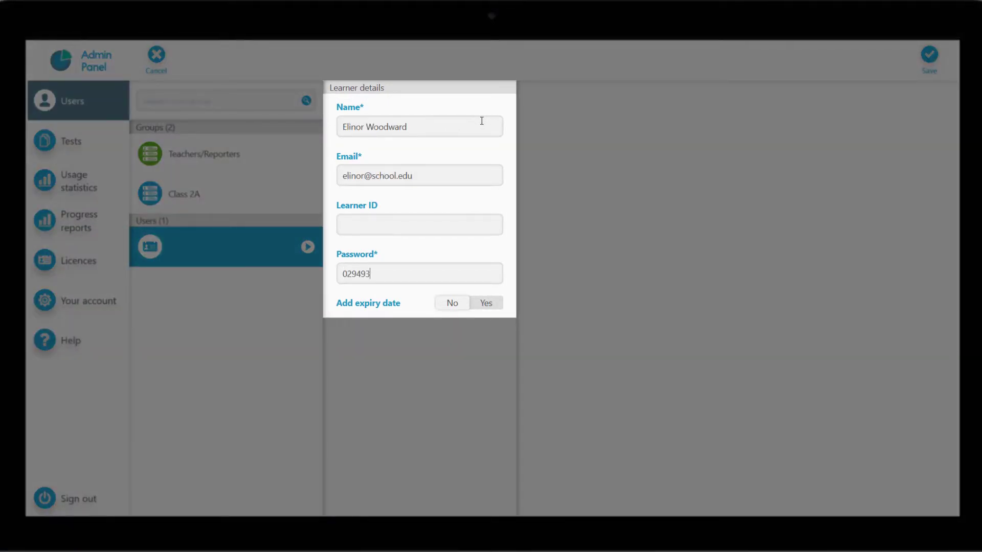
left_click(930, 55)
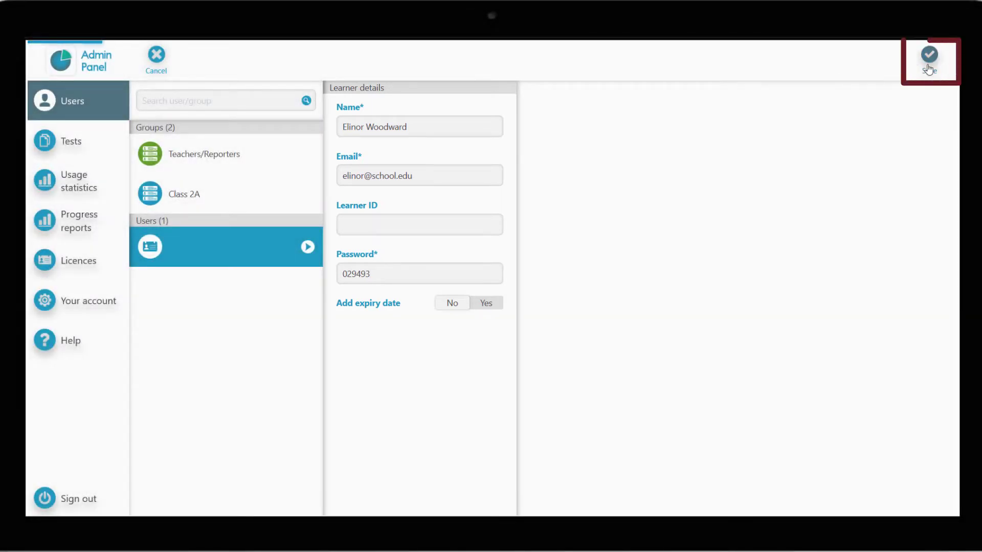
left_click(930, 55)
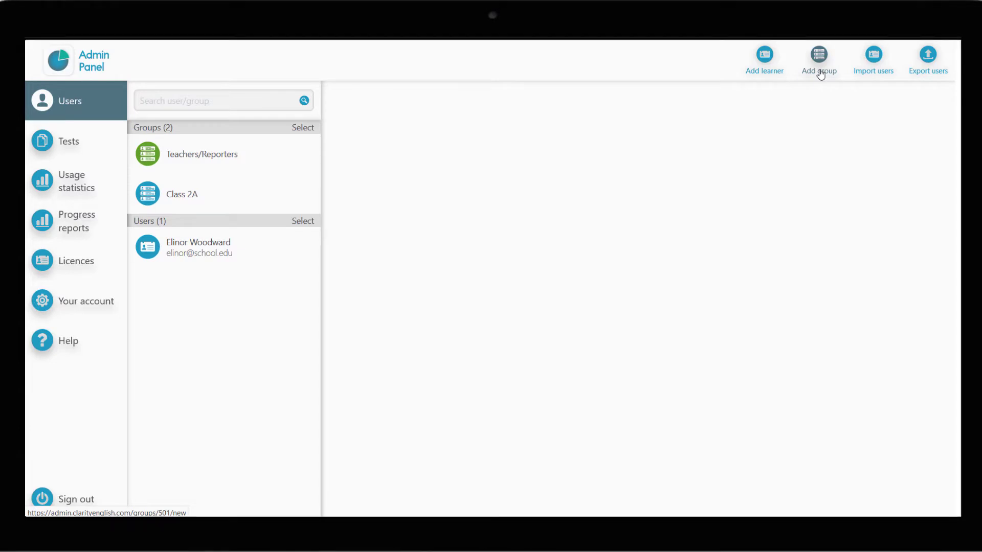
Create and save a new group named Class 1A.
left_click(818, 56)
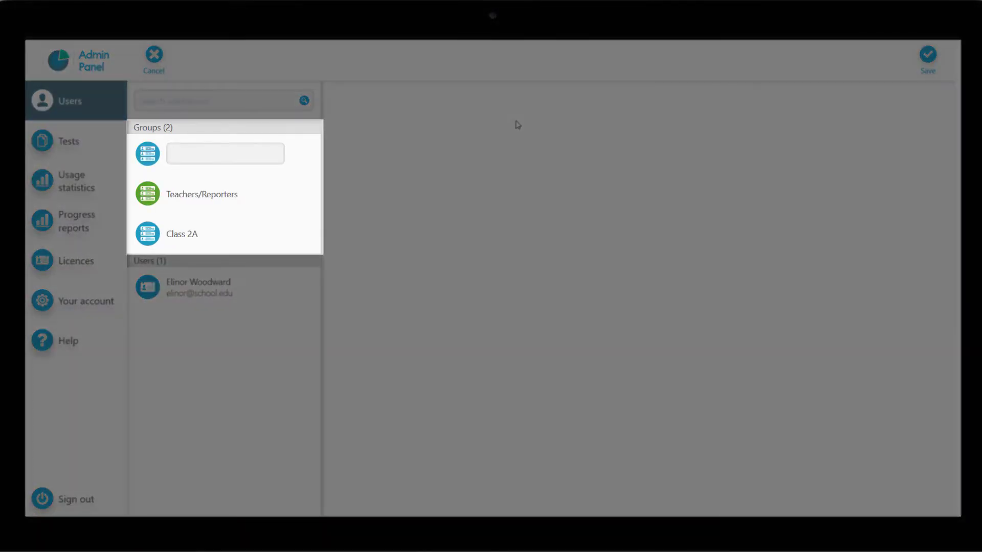
type("Class 1")
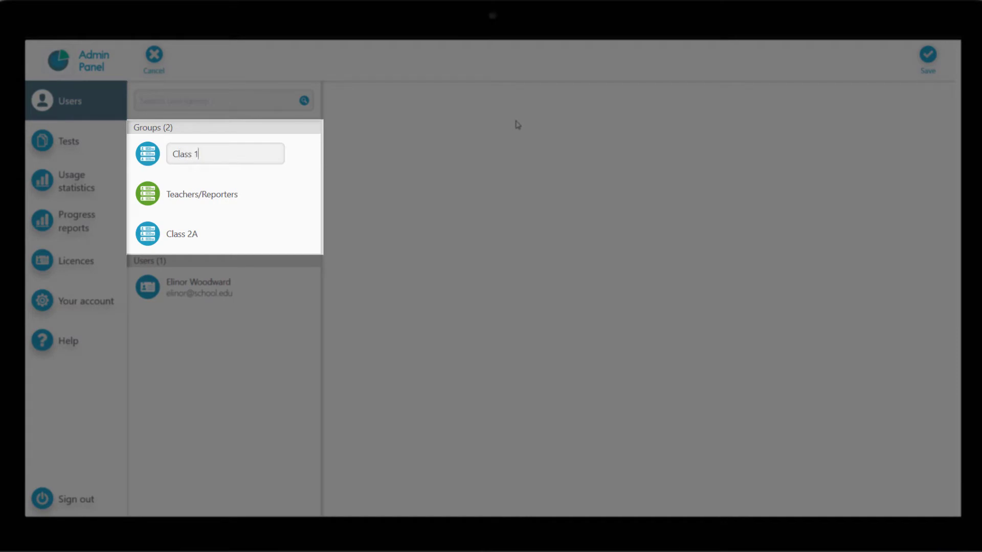
left_click(928, 56)
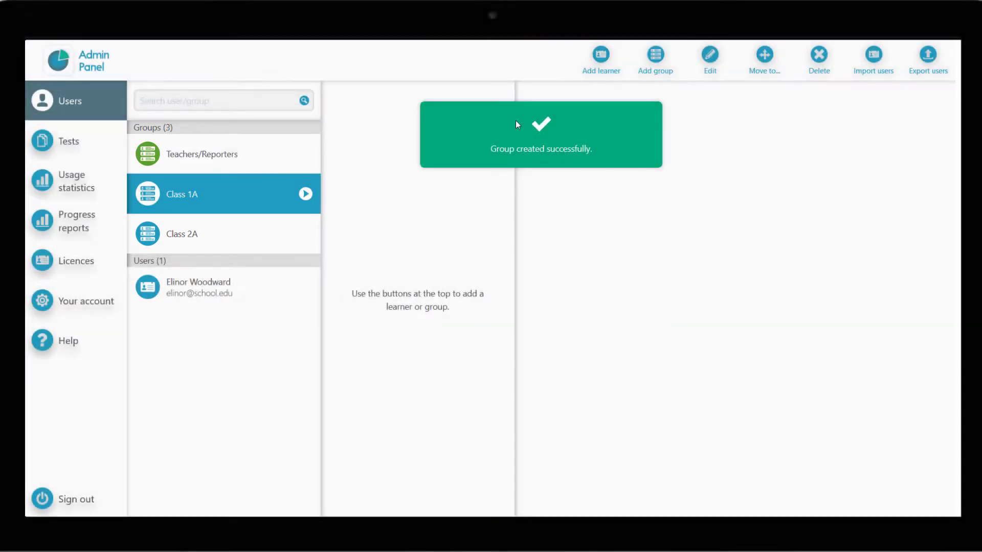
mouse_move(222, 288)
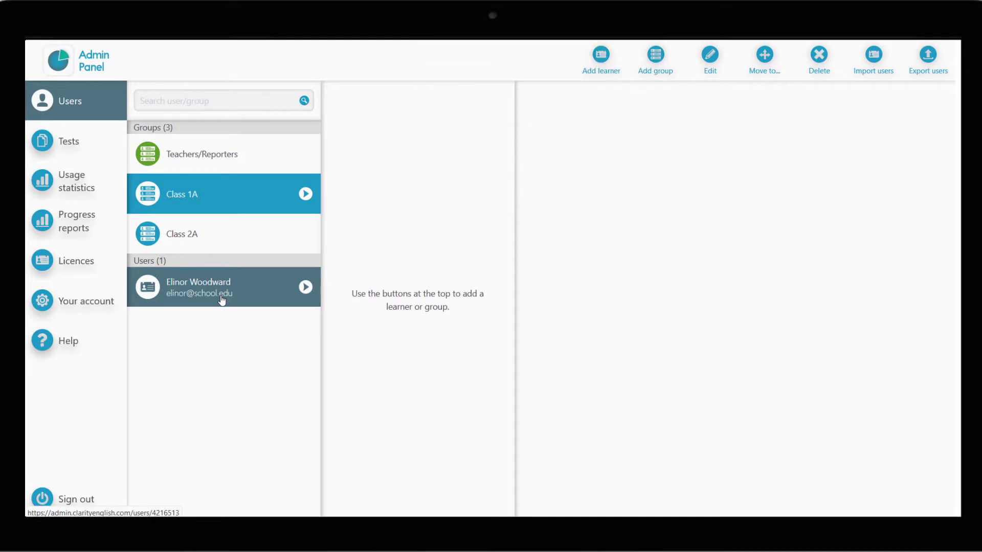
Move the new learner Elinor into the Class 1A group.
left_click(223, 286)
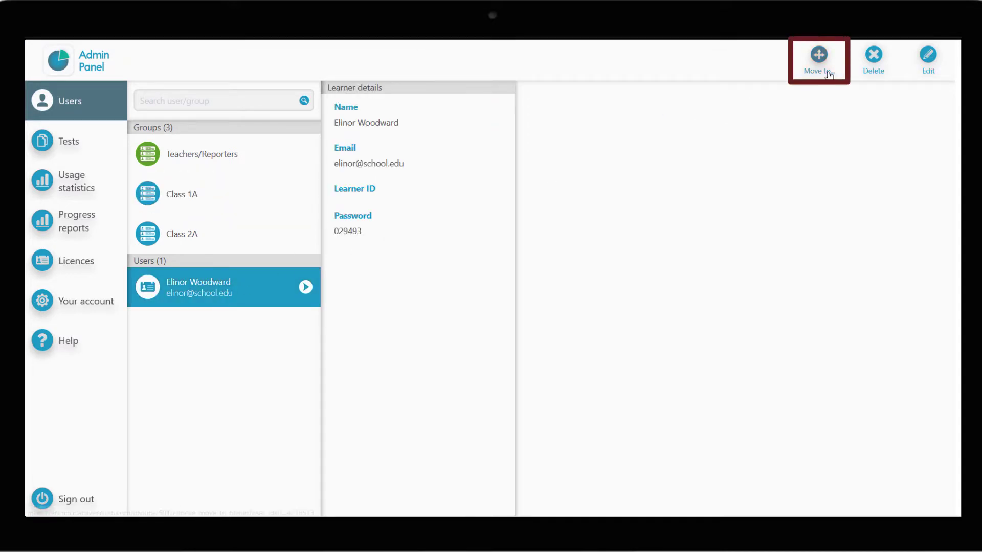
left_click(818, 60)
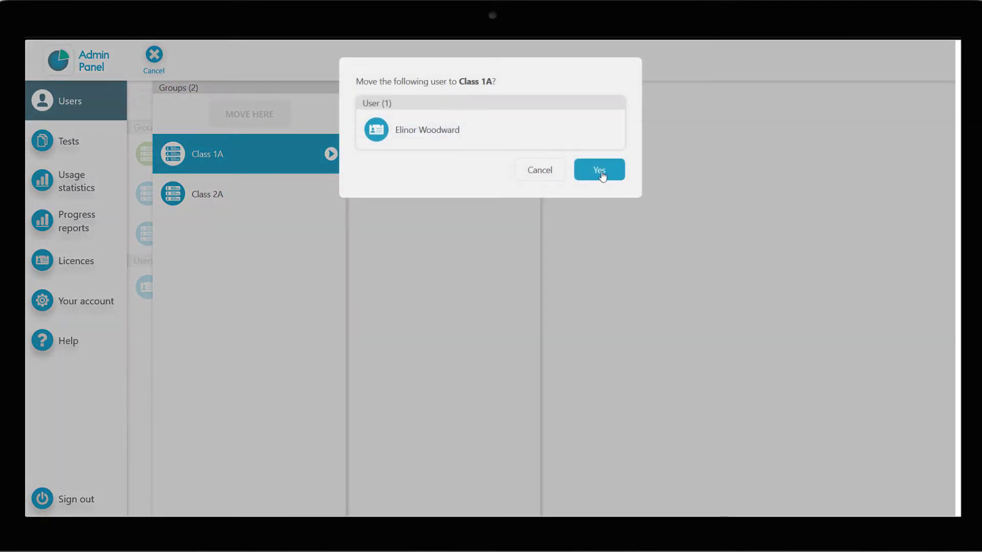
left_click(598, 170)
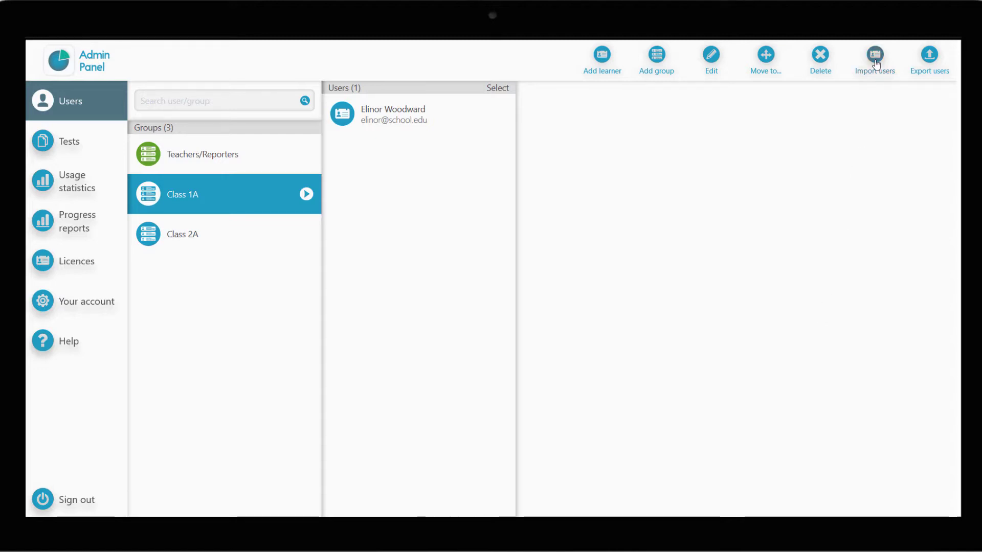
Download the import-users template and open it in Excel.
left_click(875, 56)
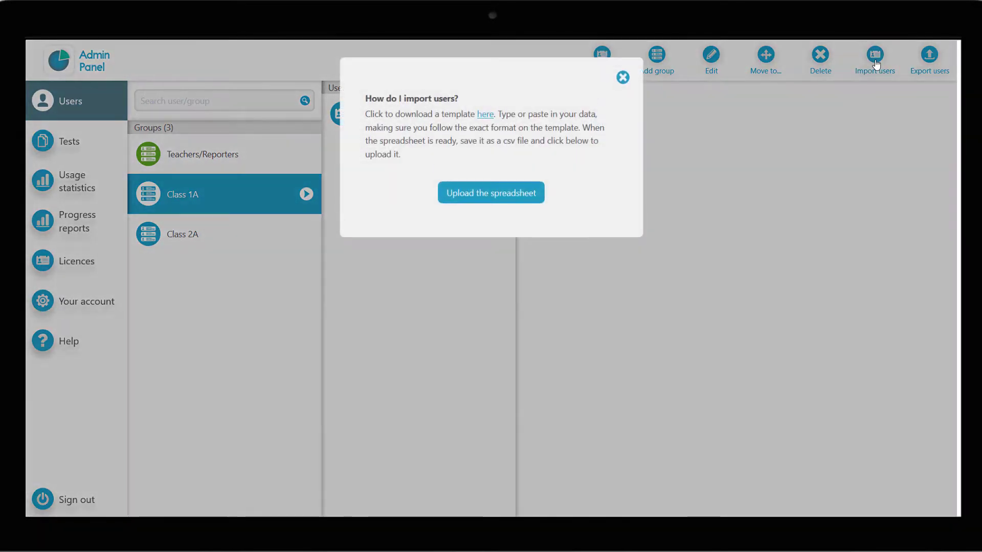
mouse_move(505, 118)
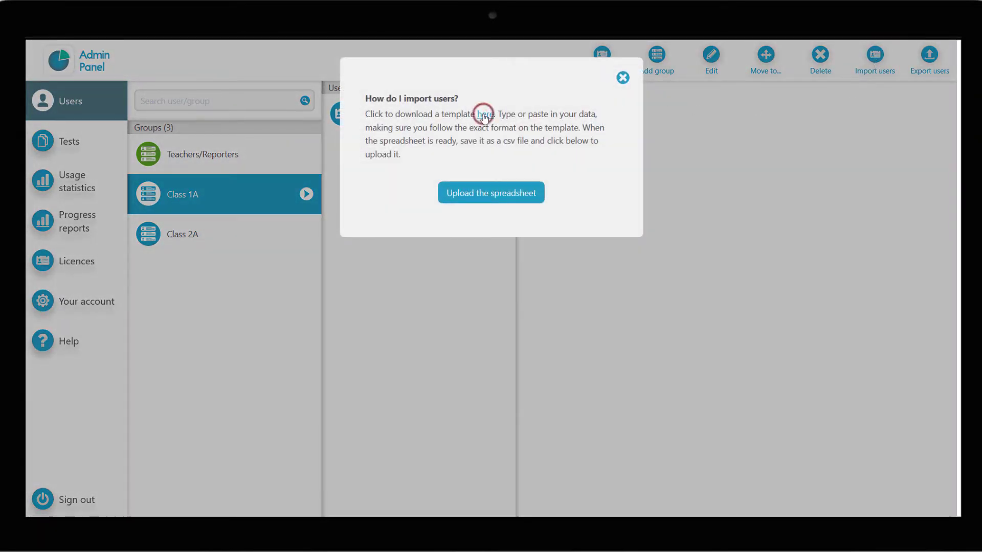
left_click(485, 113)
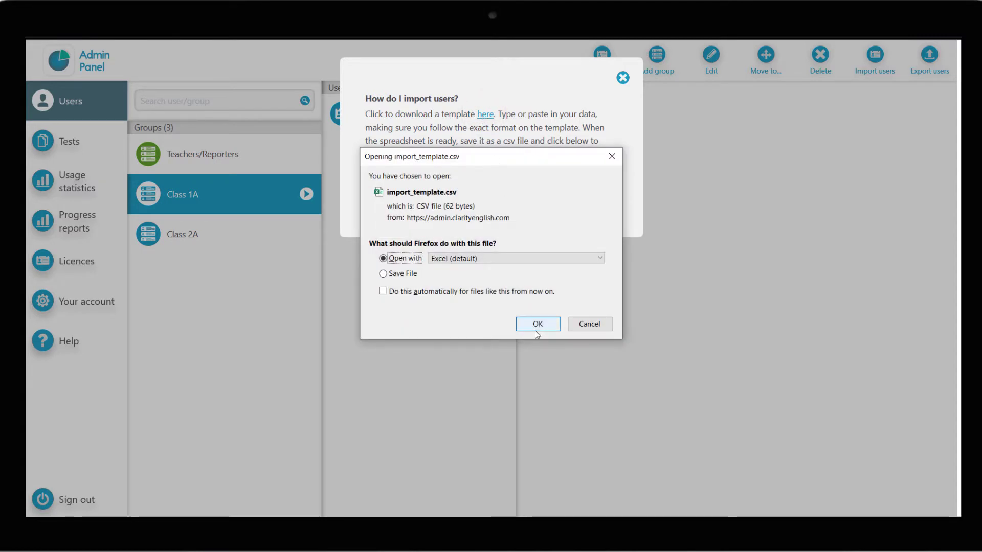
left_click(537, 324)
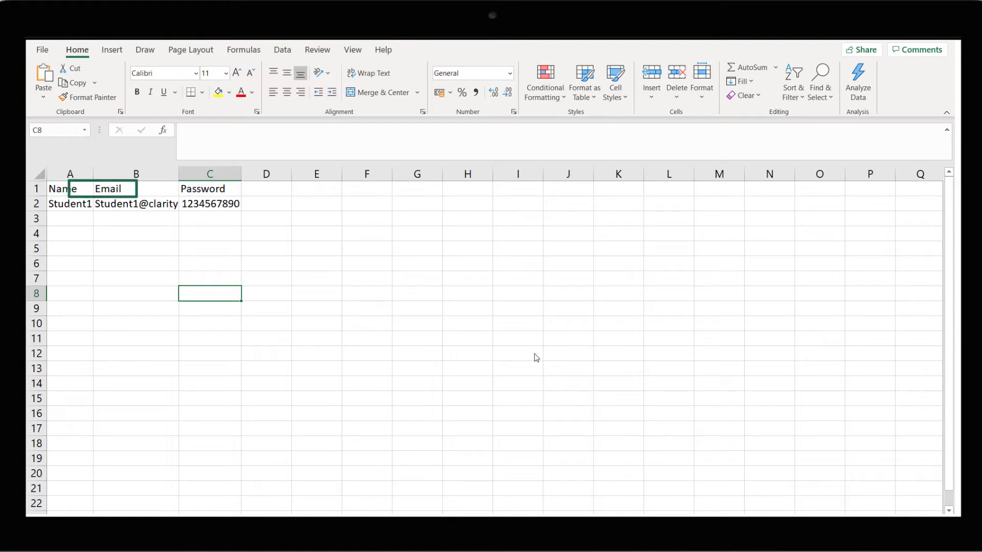
Paste the learners' names and school emails into the template's Name and Email columns.
left_click(208, 188)
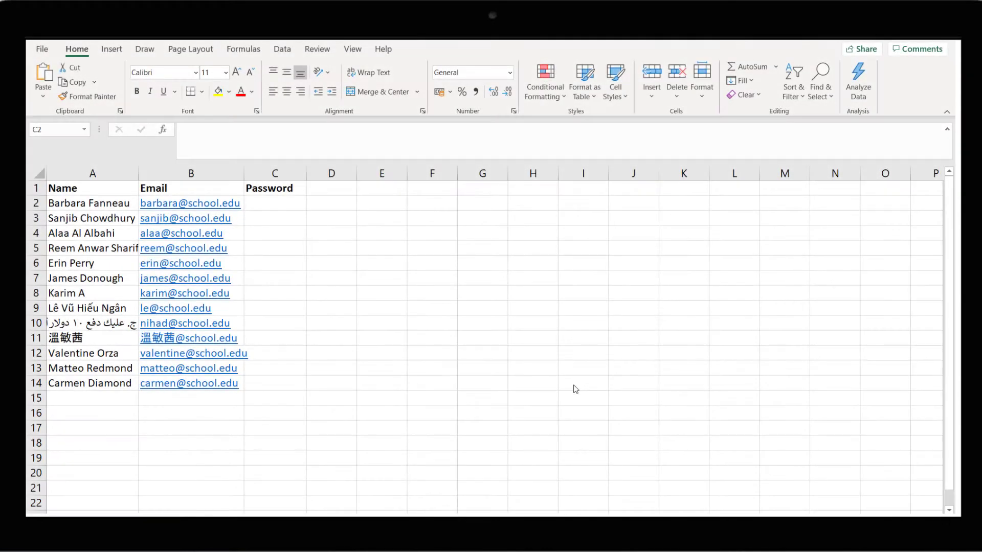
mouse_move(447, 309)
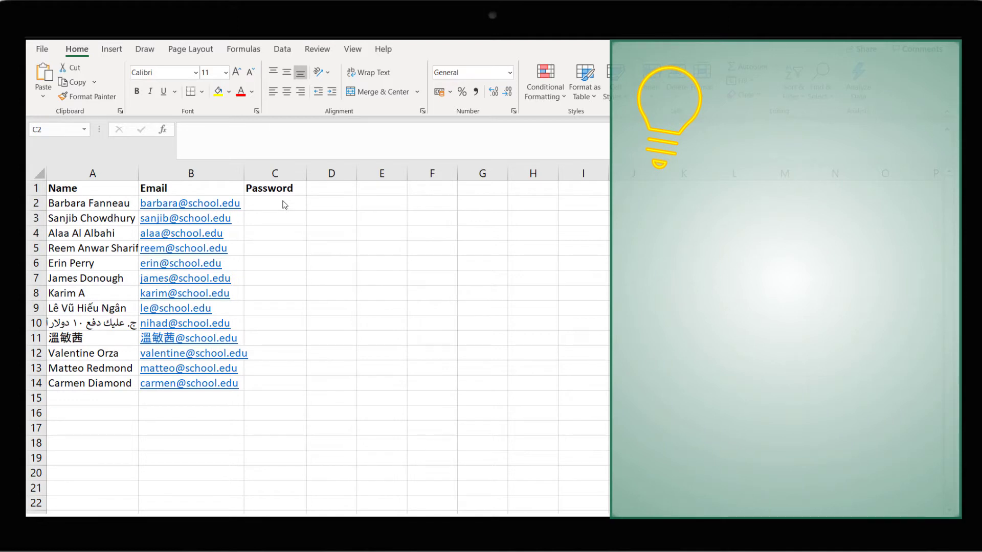
Fill the Password column from C2 down with =RANDBETWEEN(1000,9999) four-digit passwords.
left_click(275, 202)
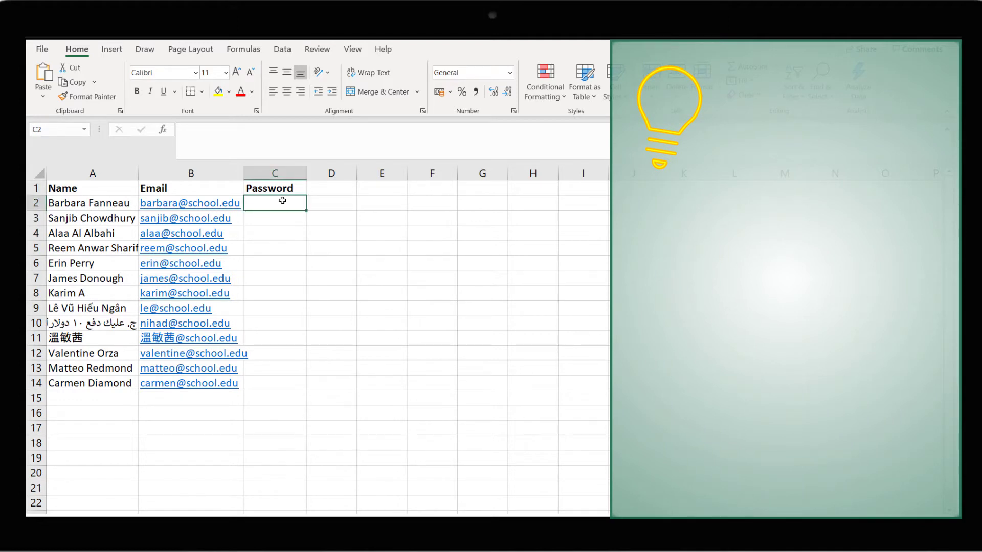
type("=randbe")
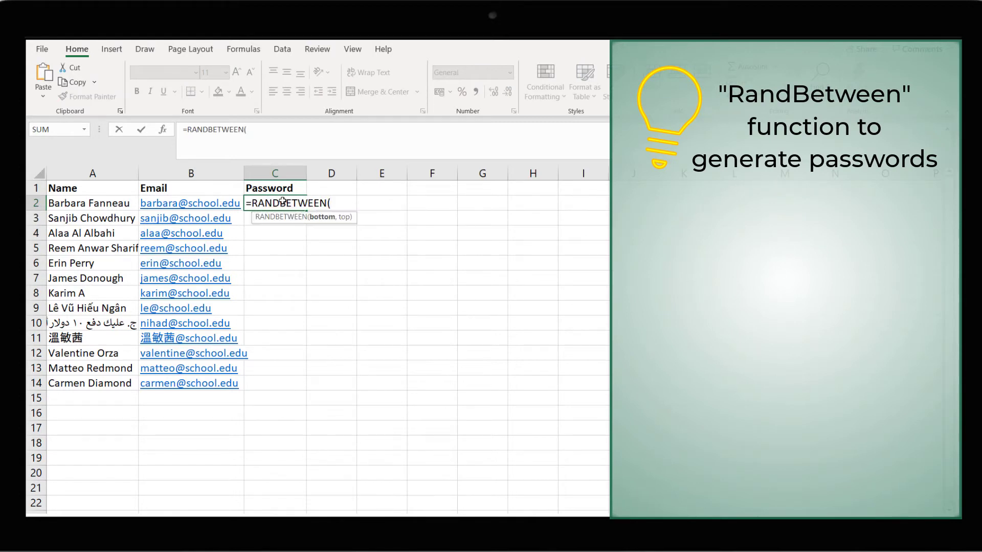
type("100")
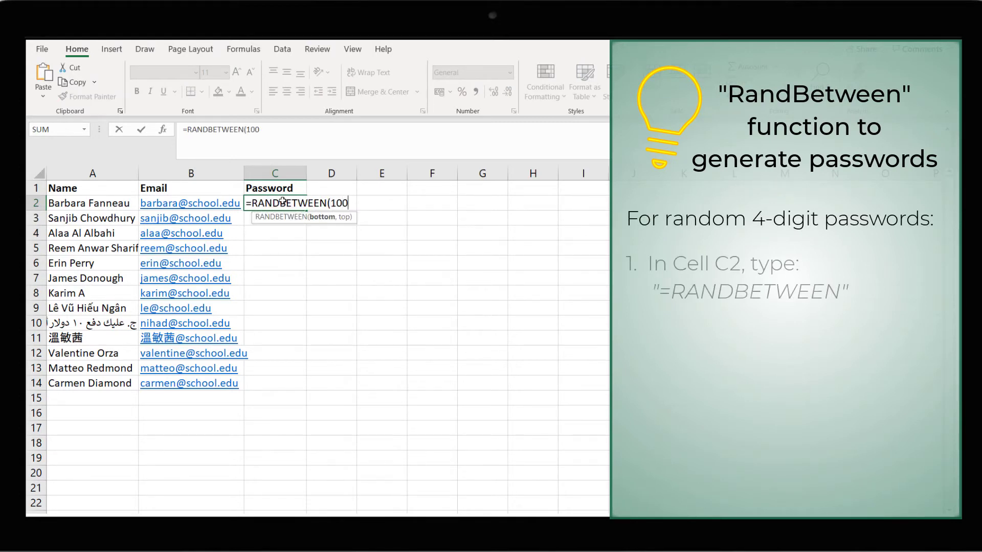
type("0,99")
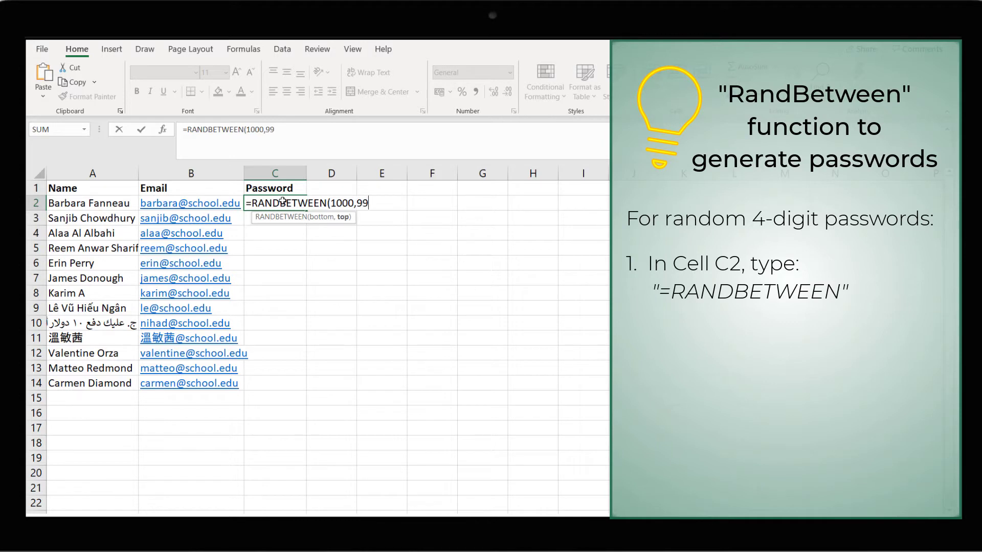
type("99)")
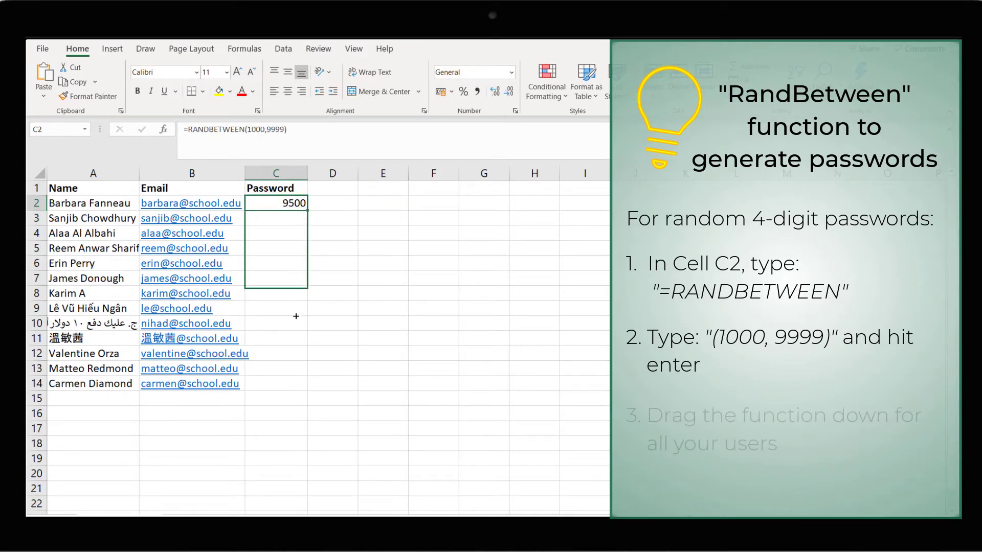
left_click_drag(304, 211, 304, 384)
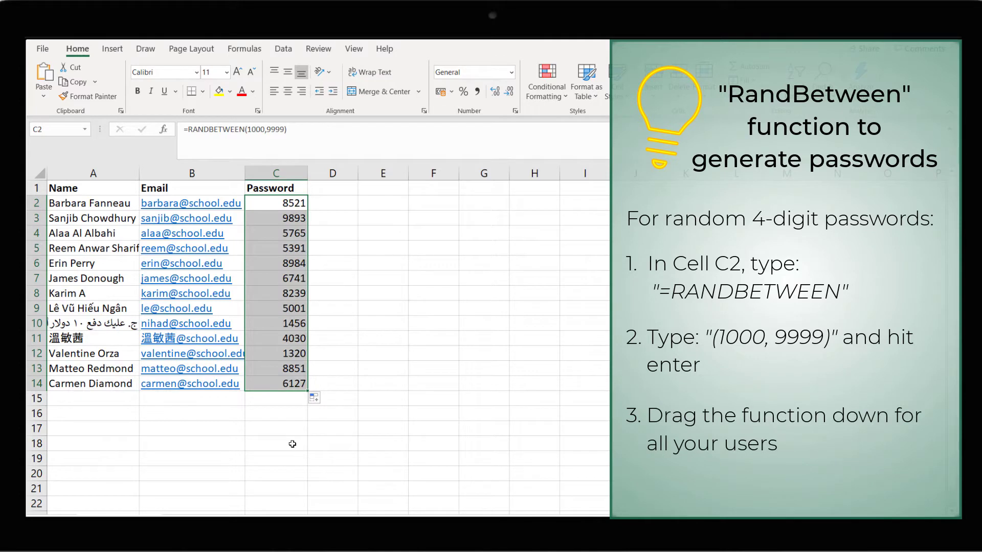
left_click(433, 384)
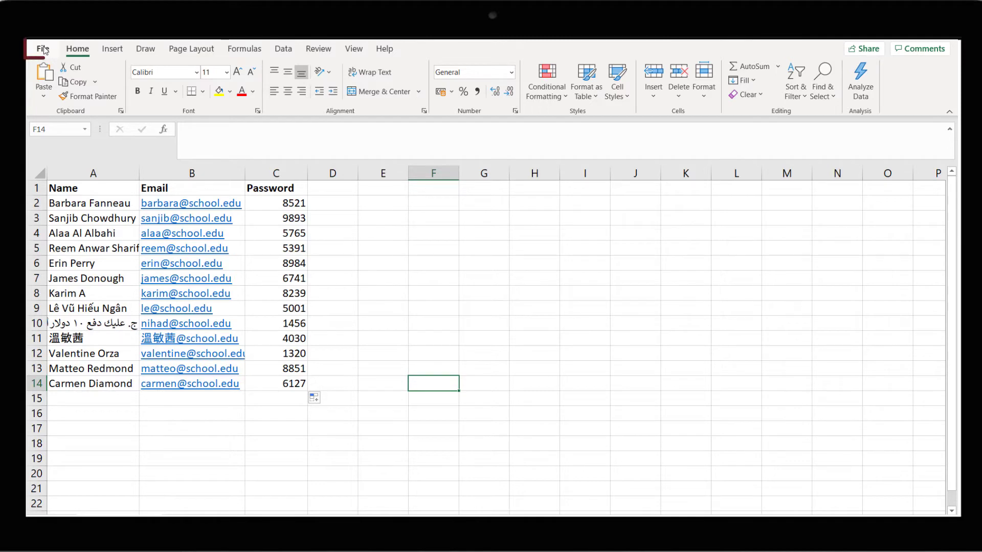
Save the sheet as a CSV UTF-8 file named Class 1A in Downloads.
left_click(42, 49)
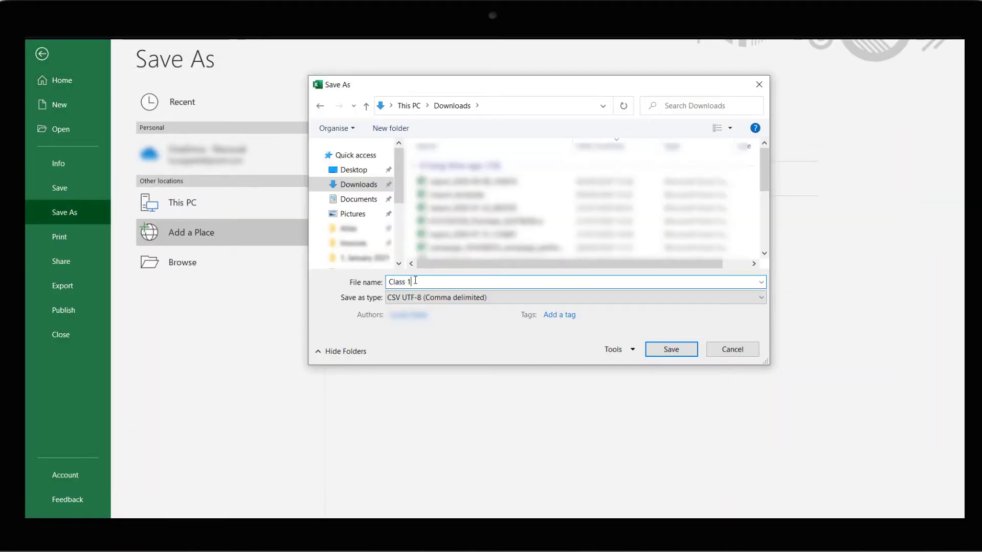
type("A")
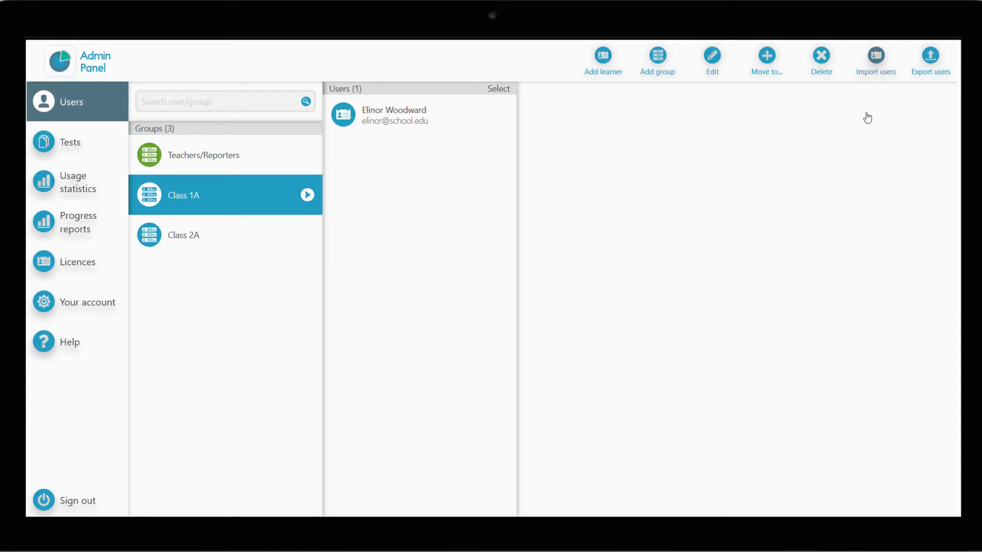
Upload the Class 1A CSV and preview the learners, emails and passwords for import.
left_click(875, 60)
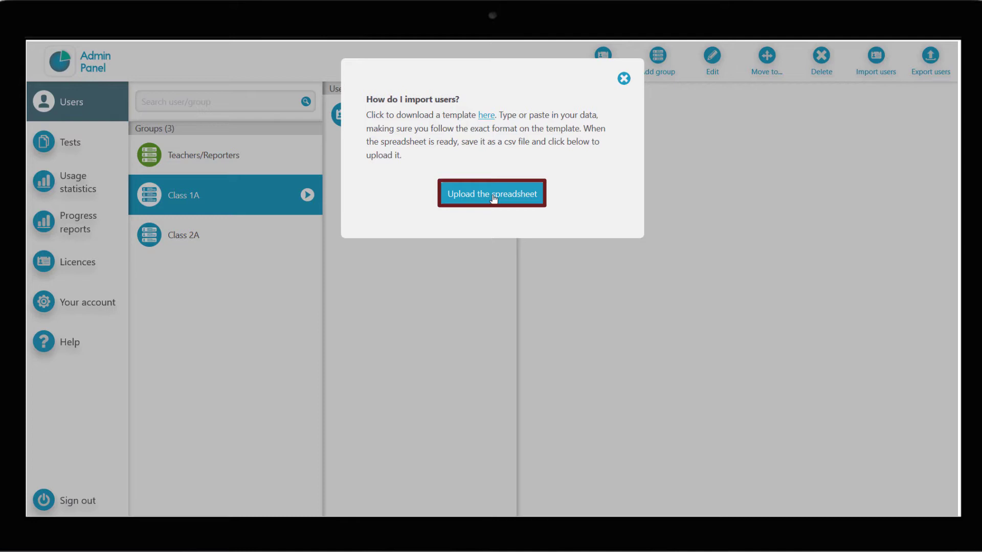
left_click(492, 193)
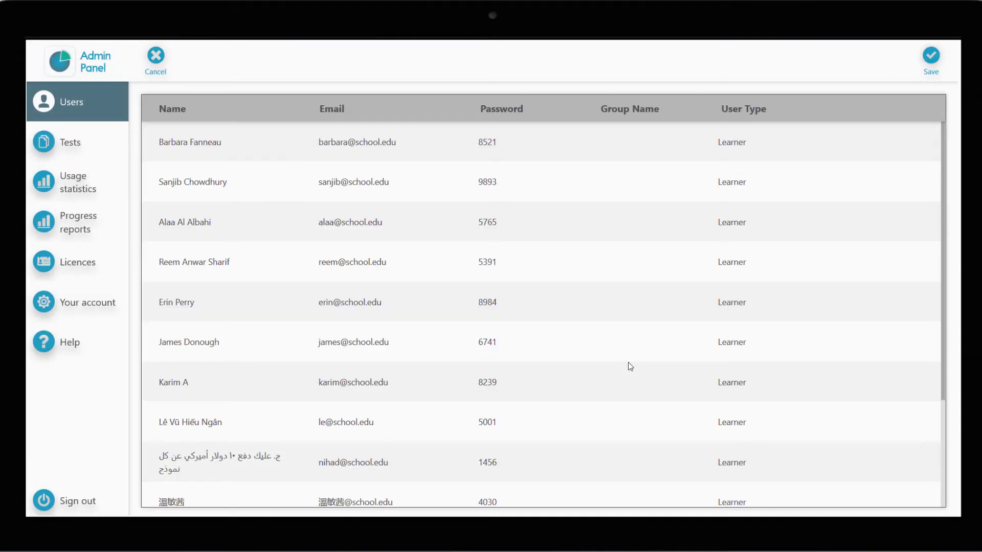
scroll("down", 3)
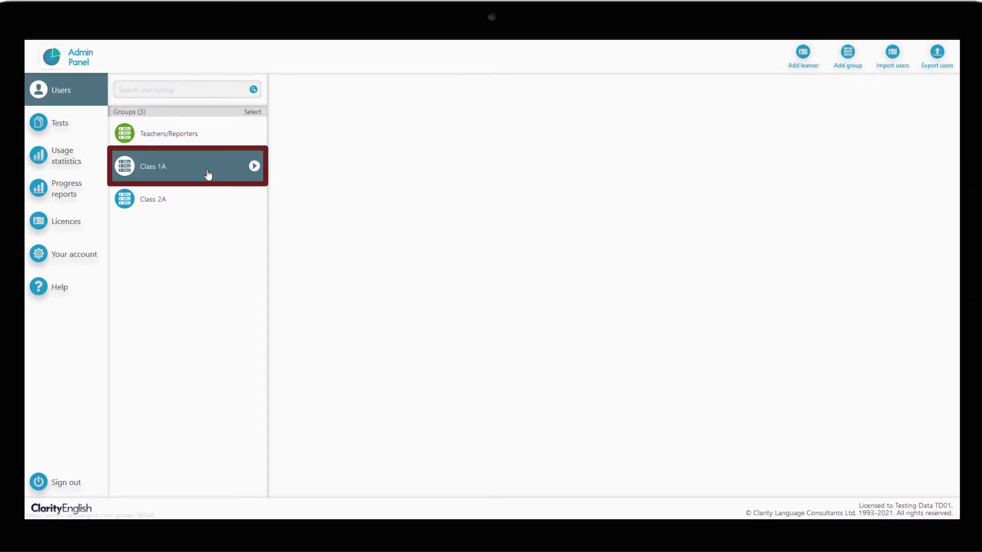
Permit Active Reading V11 and Tense Buster V11 for the Class 1A group and save.
left_click(189, 166)
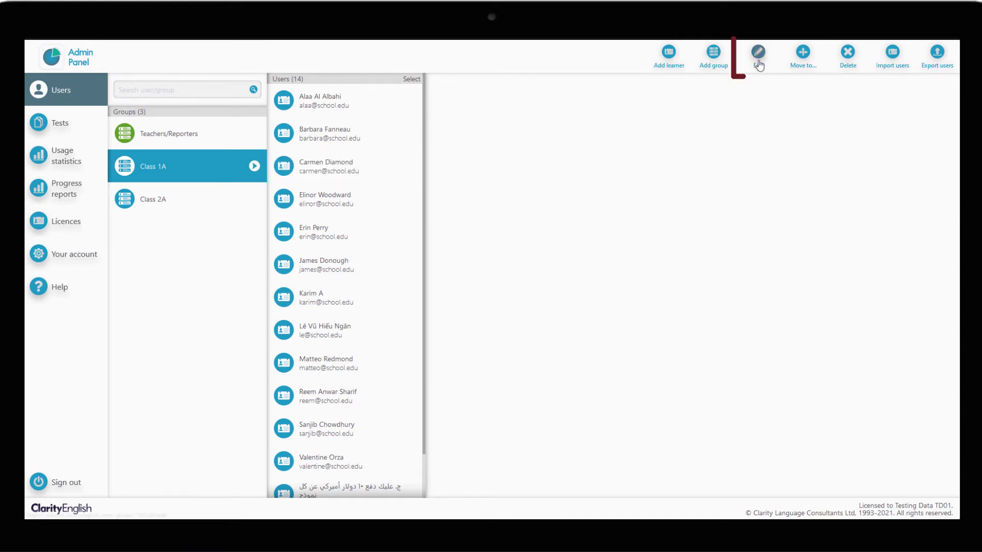
left_click(758, 52)
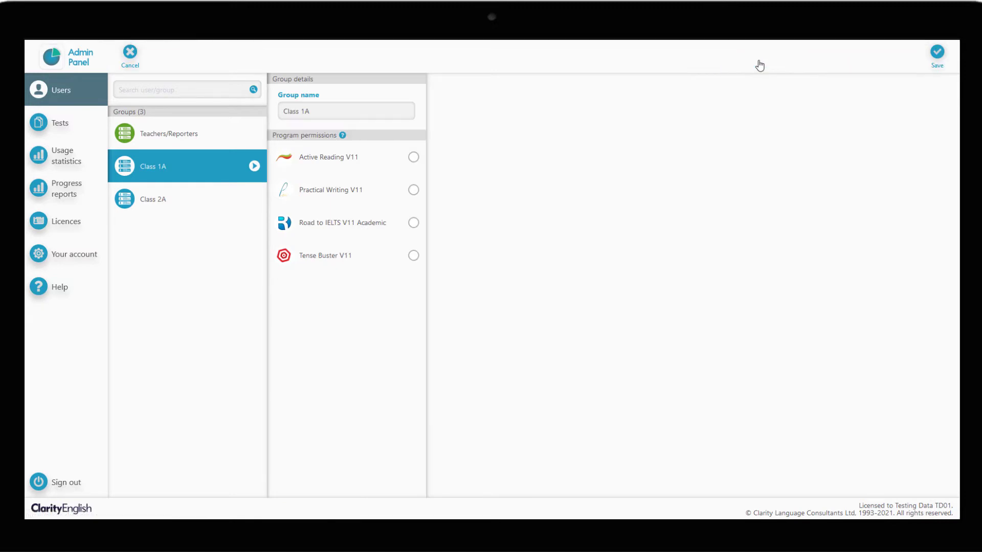
left_click(414, 222)
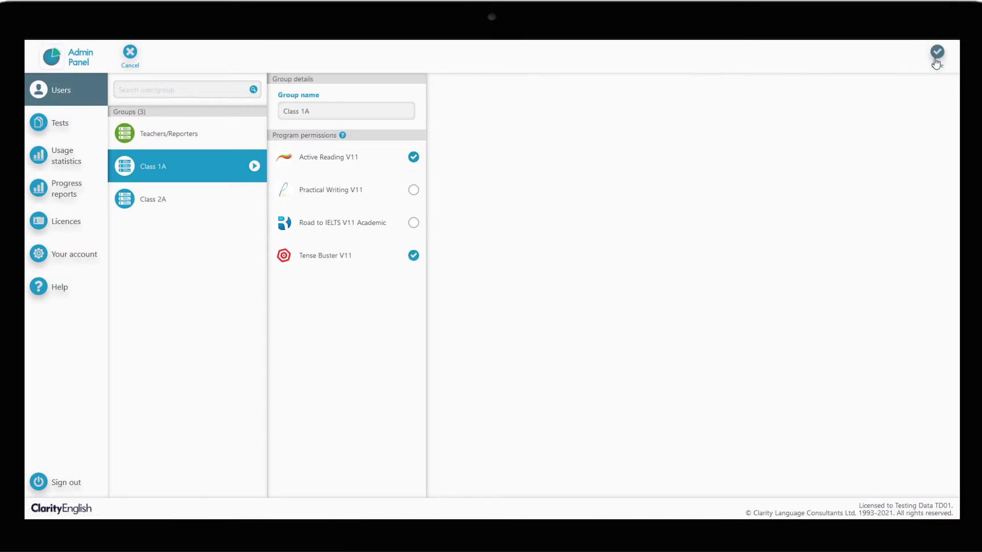
left_click(937, 52)
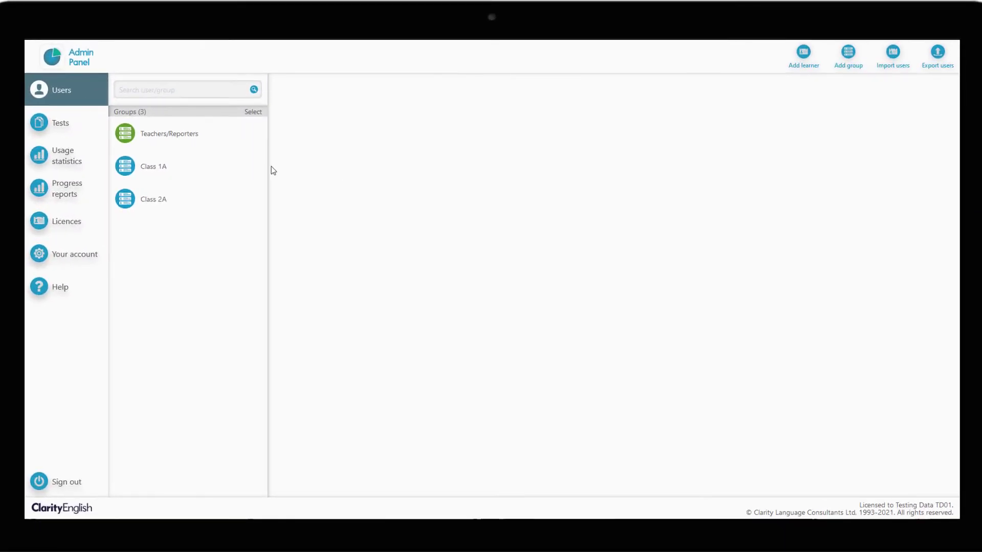
View Active Reading V11 usage statistics and show the session count as a line graph.
left_click(66, 156)
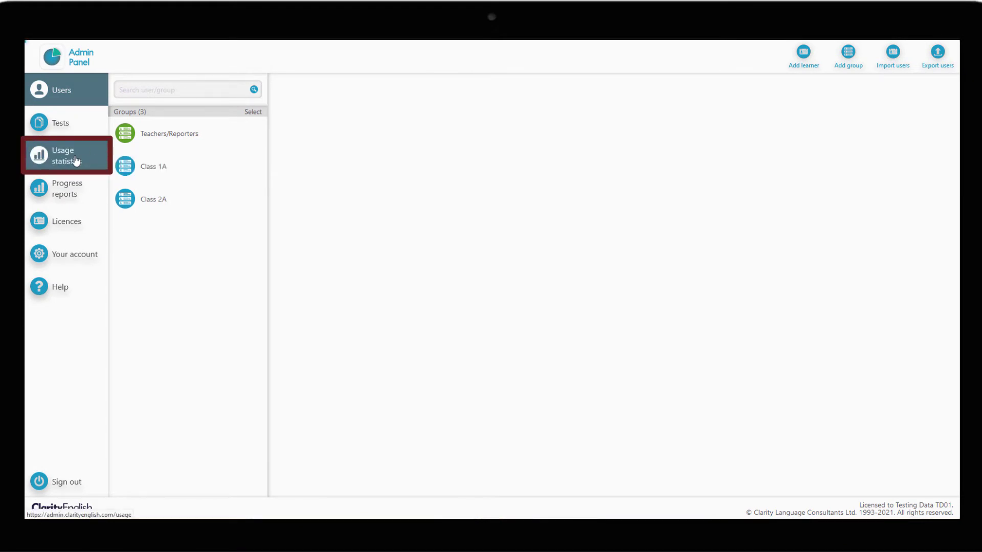
left_click(62, 156)
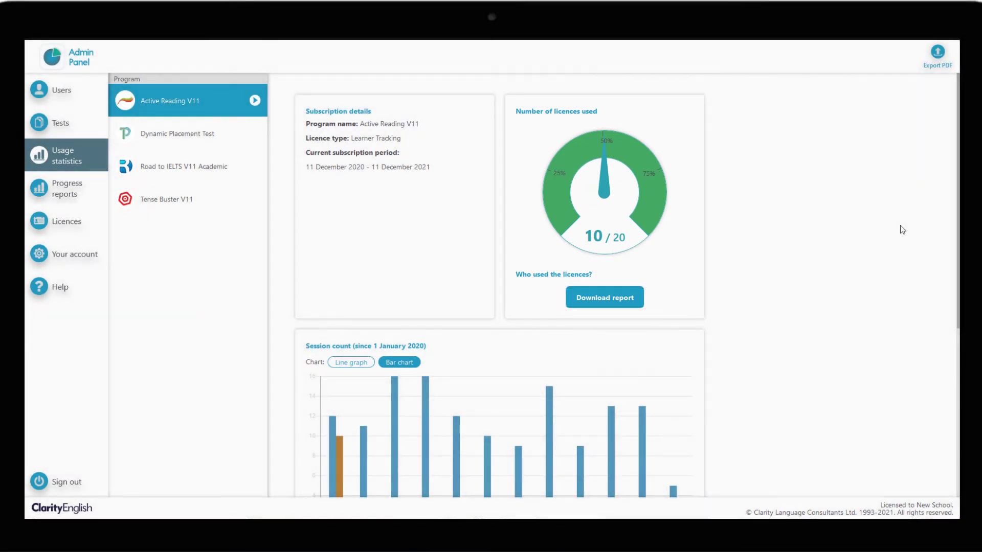
scroll("down", 3)
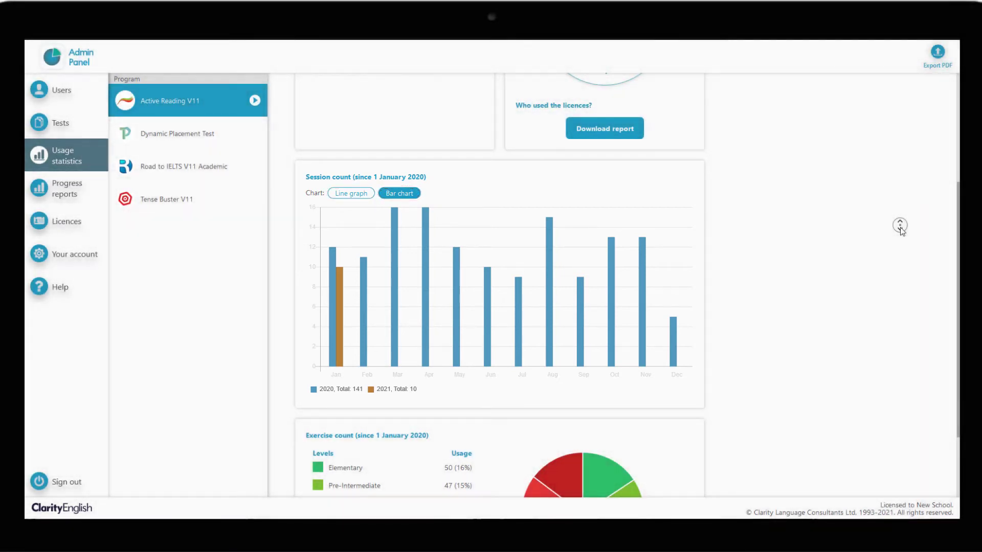
scroll("down", 3)
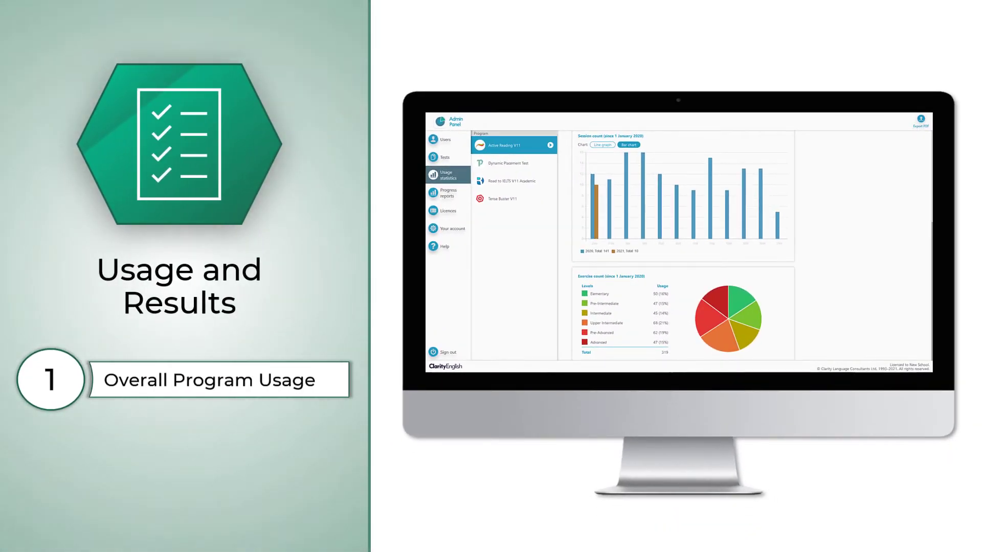
left_click(602, 144)
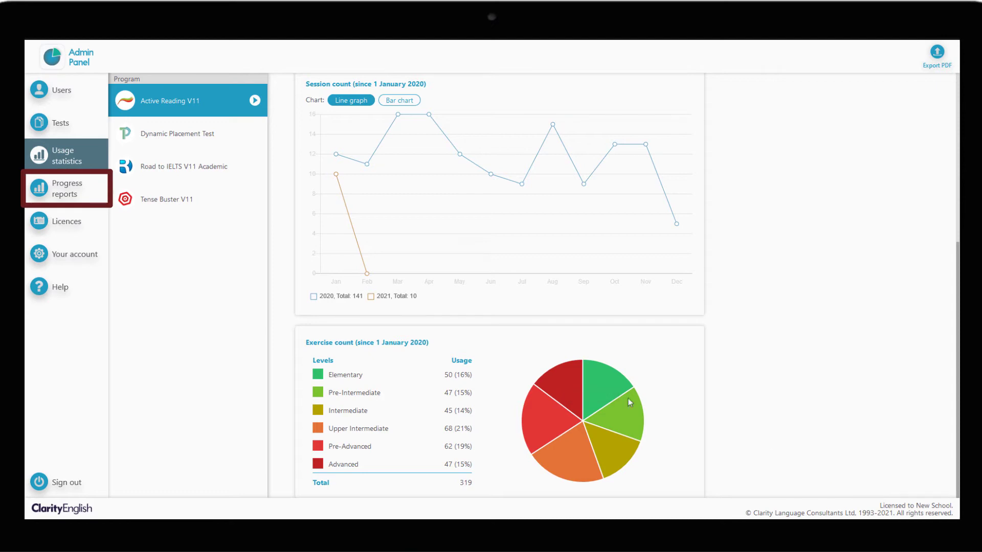
Set up a progress report for Active Reading V11 covering 2020-02-19 to 2021-02-19.
left_click(67, 188)
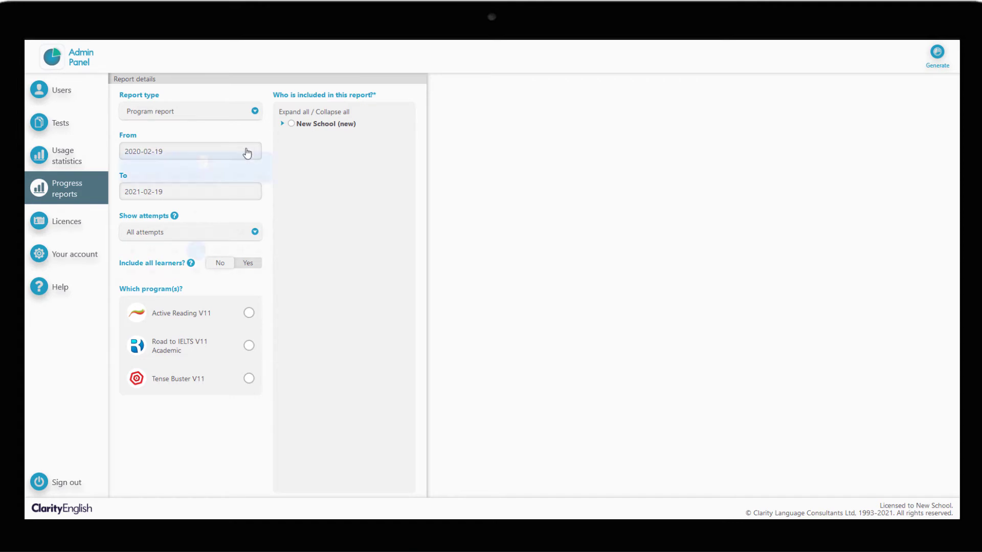
left_click(190, 191)
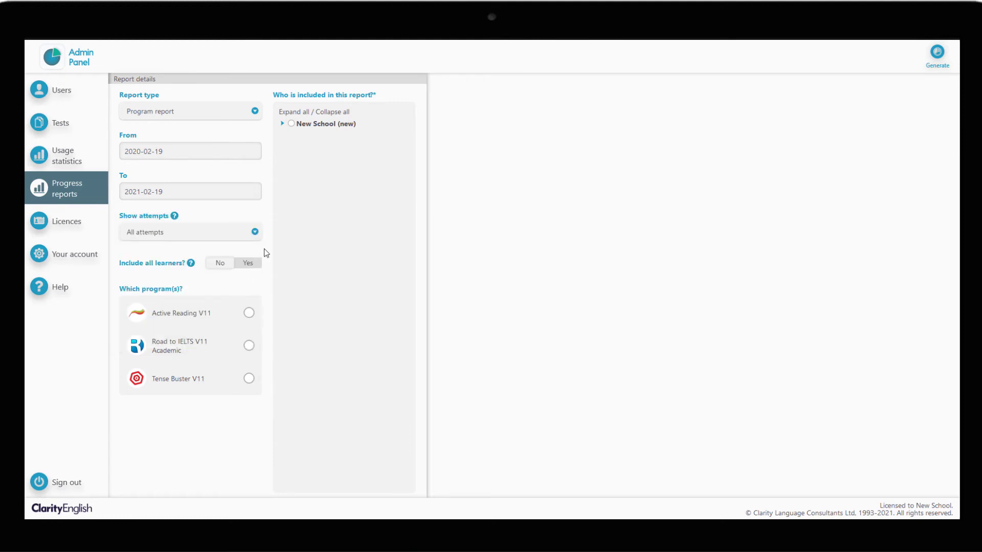
left_click(249, 313)
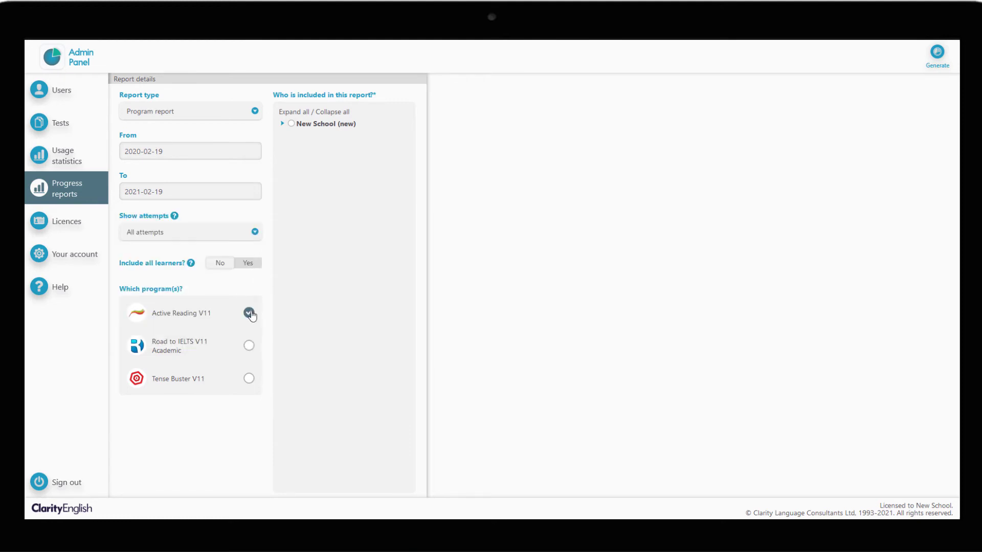
left_click(249, 313)
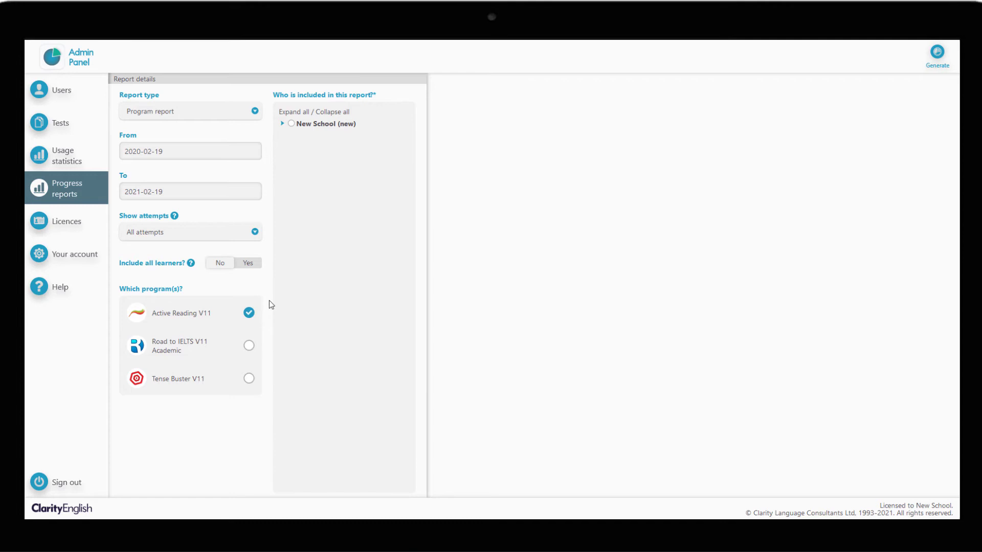
Expand New School and include Class 1A in the report.
left_click(283, 123)
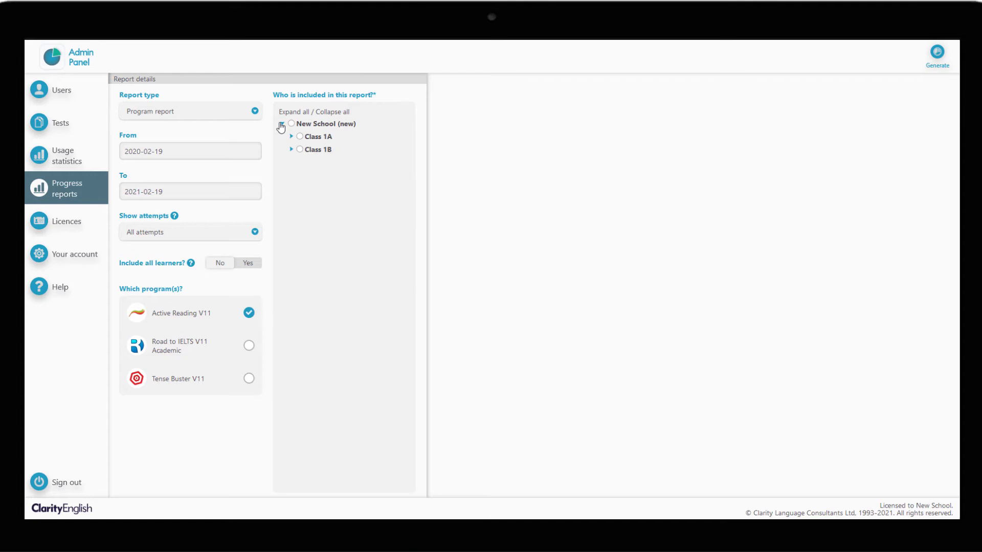
left_click(283, 124)
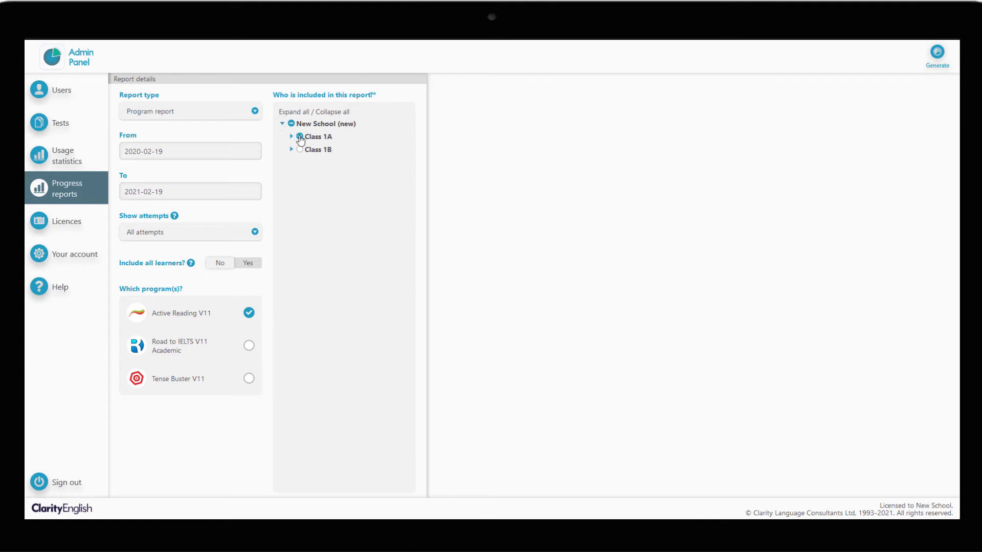
Generate the Active Reading V11 unit report.
left_click(938, 53)
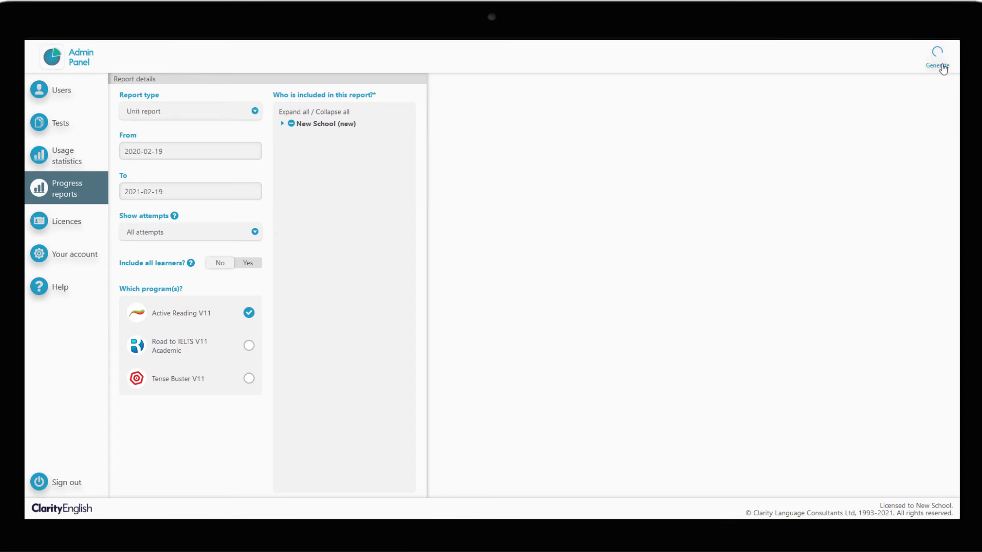
View the Class 1A unit report and download its CSV to open in Excel.
left_click(937, 56)
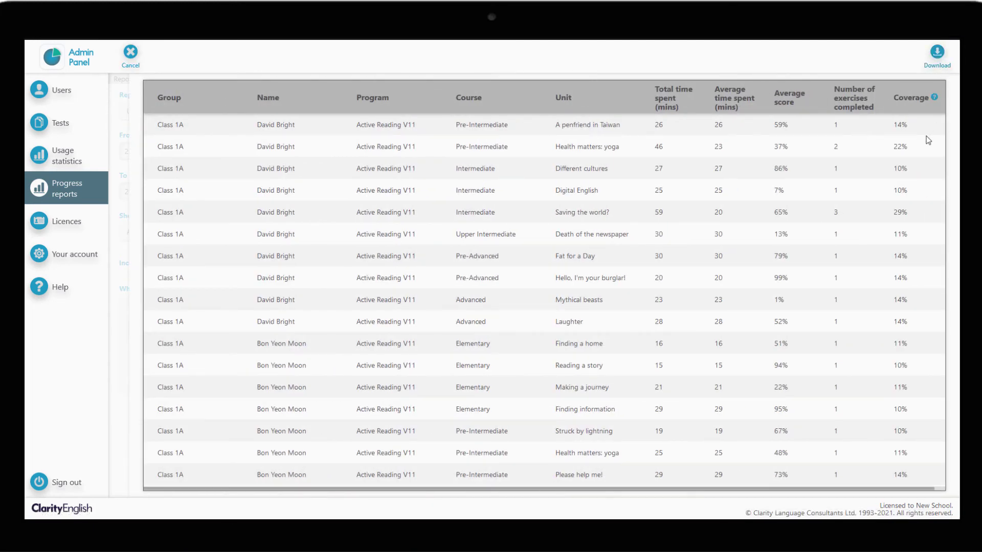
scroll("down", 3)
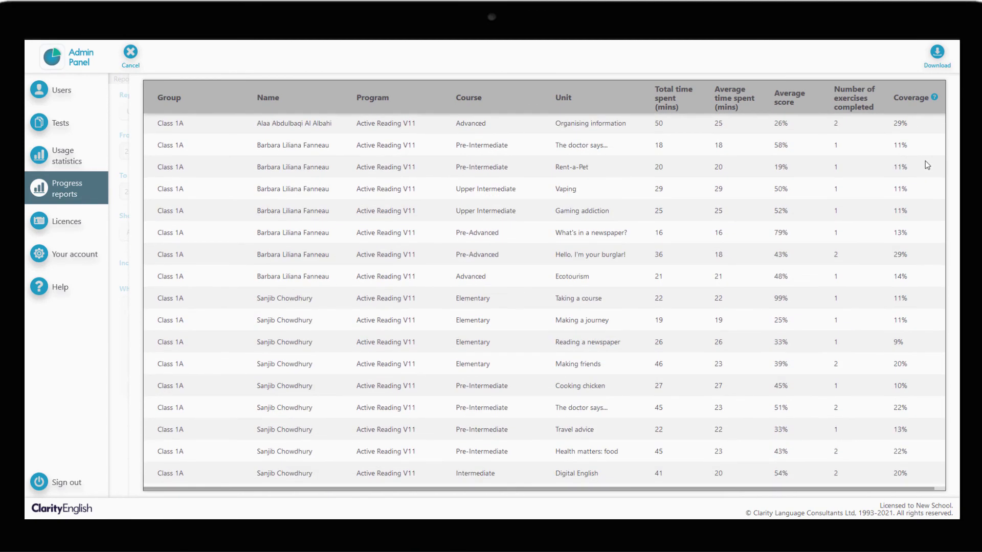
left_click(937, 55)
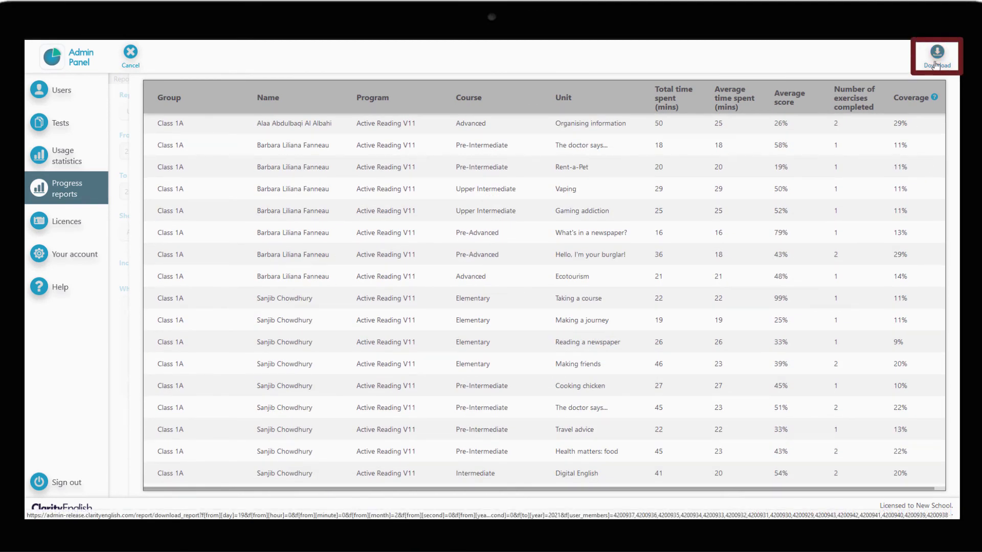
left_click(935, 56)
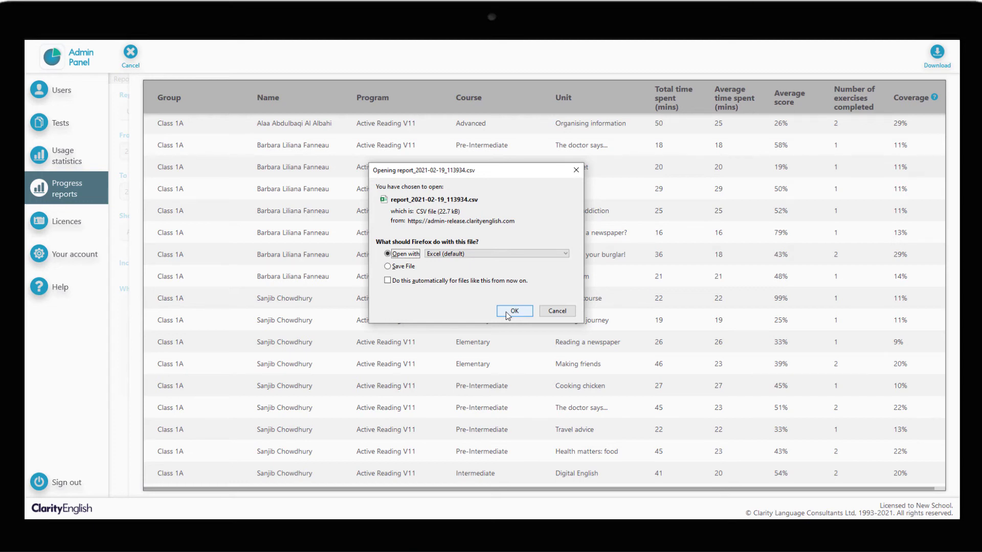
left_click(513, 311)
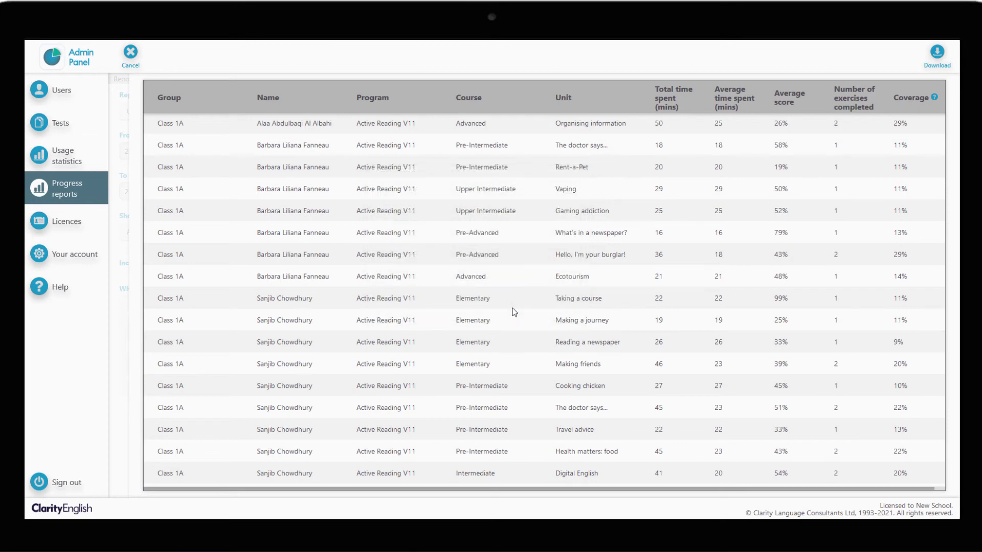
mouse_move(917, 304)
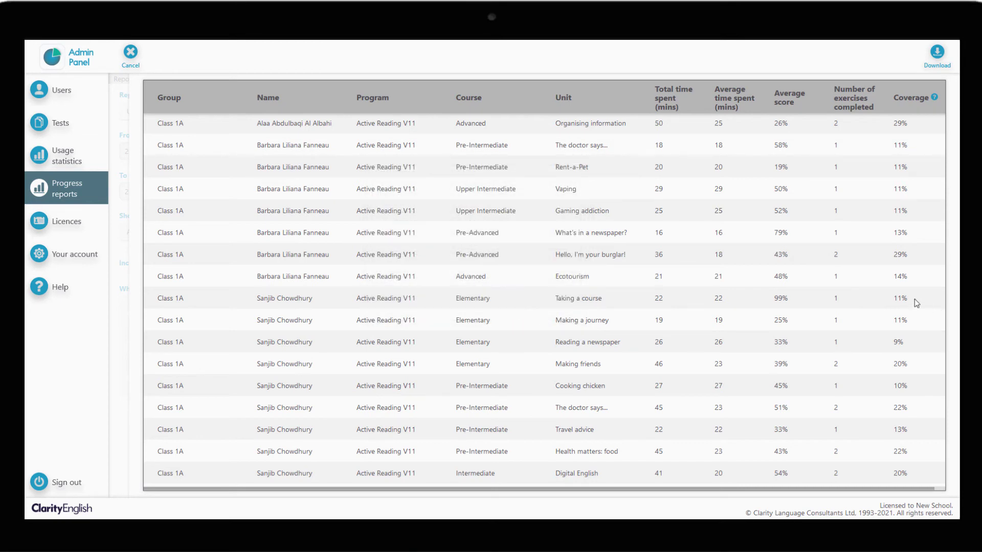
Leave the report and show the Users area with its three groups.
left_click(130, 53)
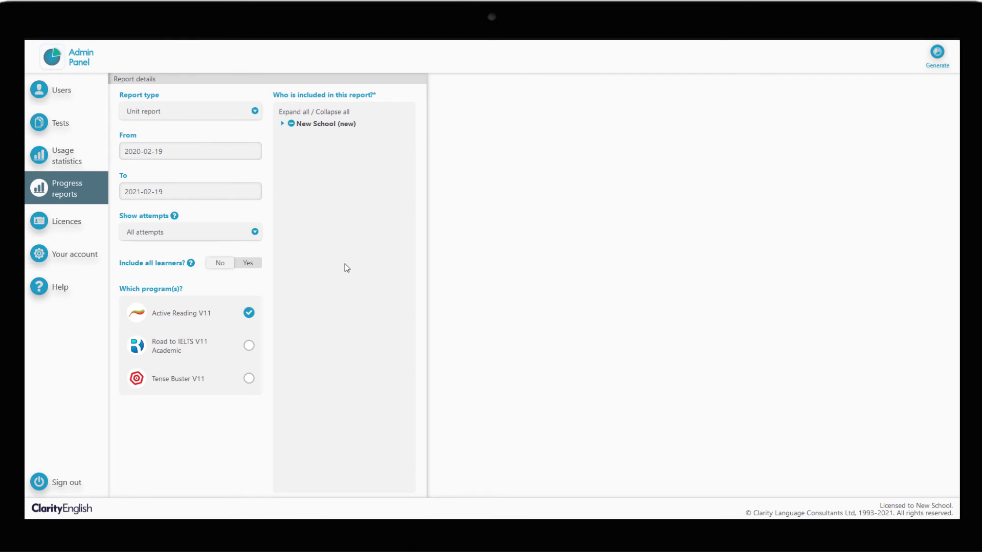
left_click(191, 232)
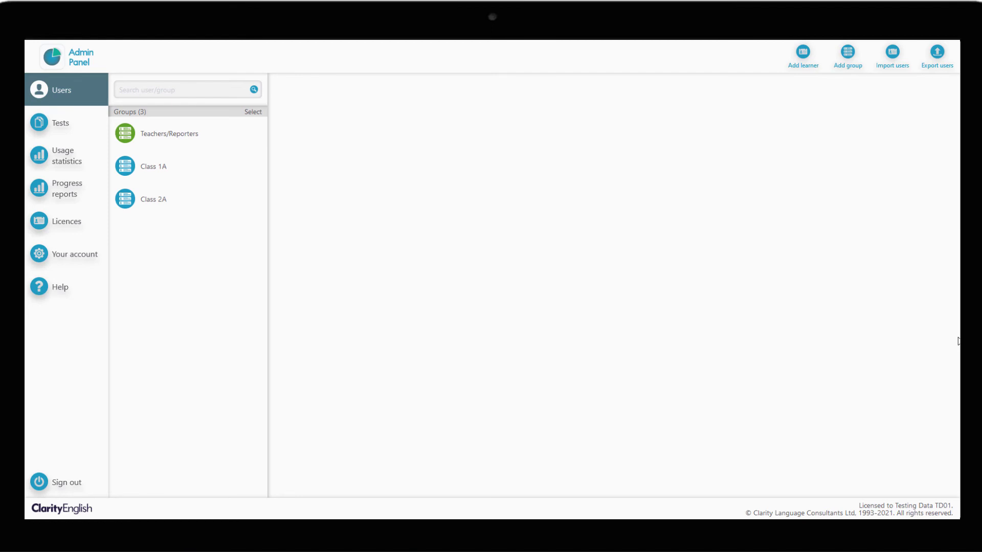
Show the Teachers/Reporters group listing five teachers and one reporter.
left_click(183, 134)
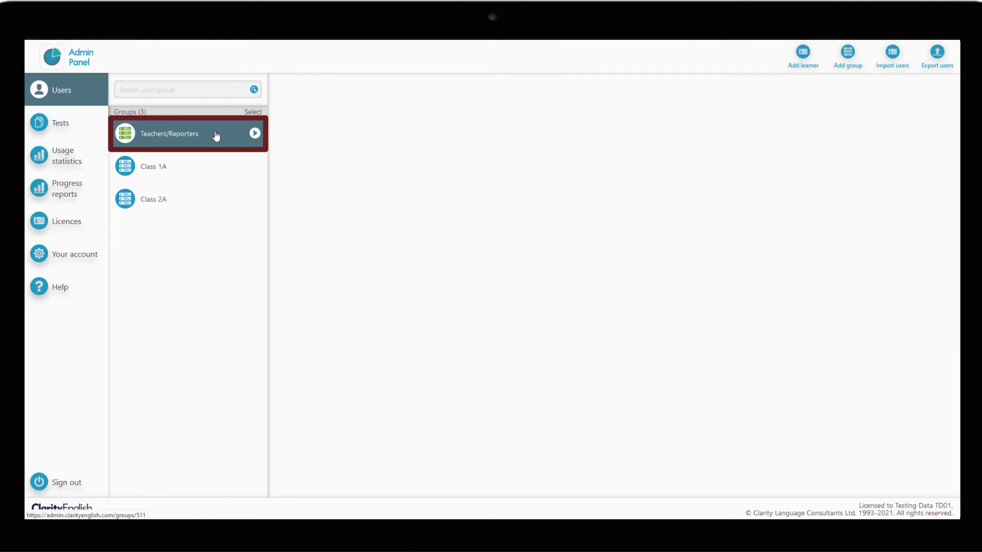
left_click(188, 133)
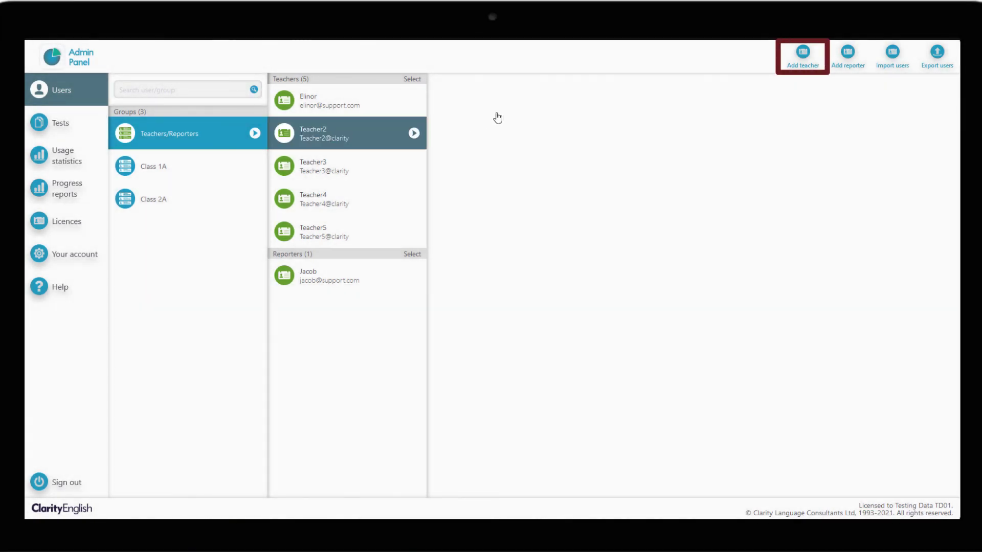
left_click(802, 56)
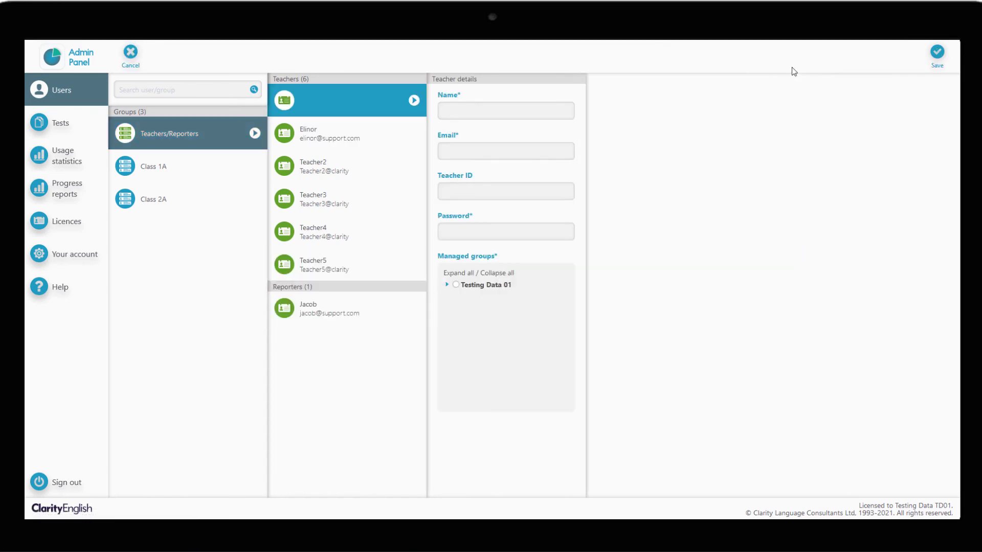
type("Peter")
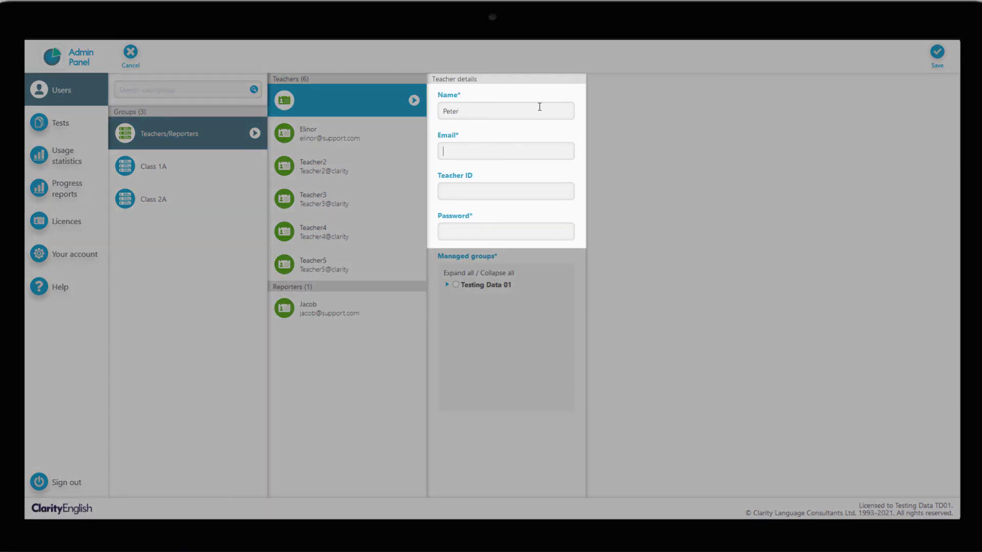
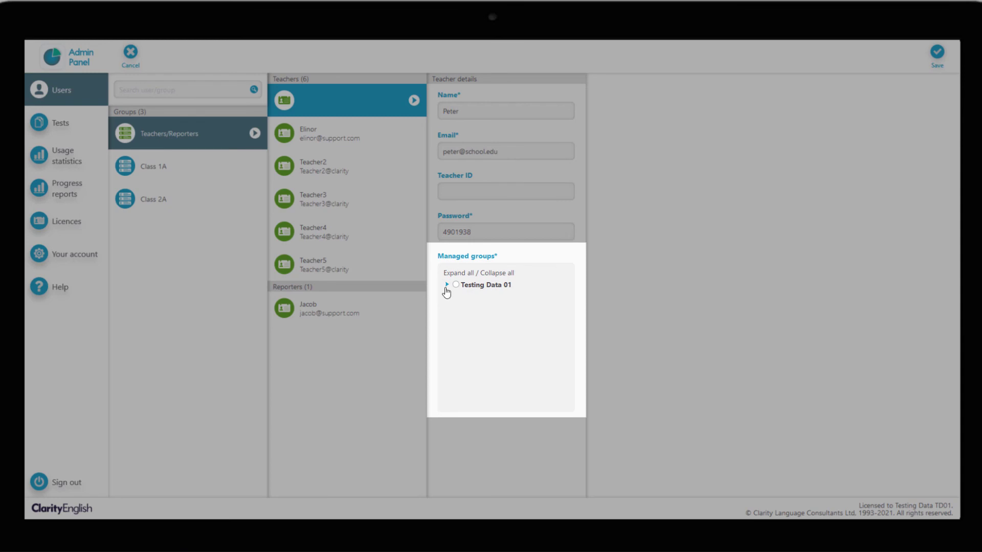
left_click(447, 285)
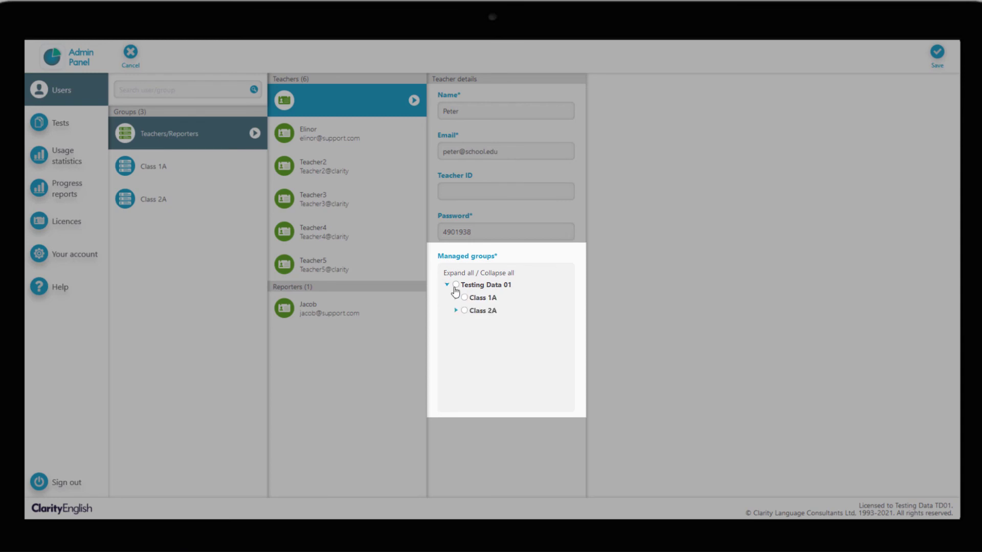
left_click(456, 286)
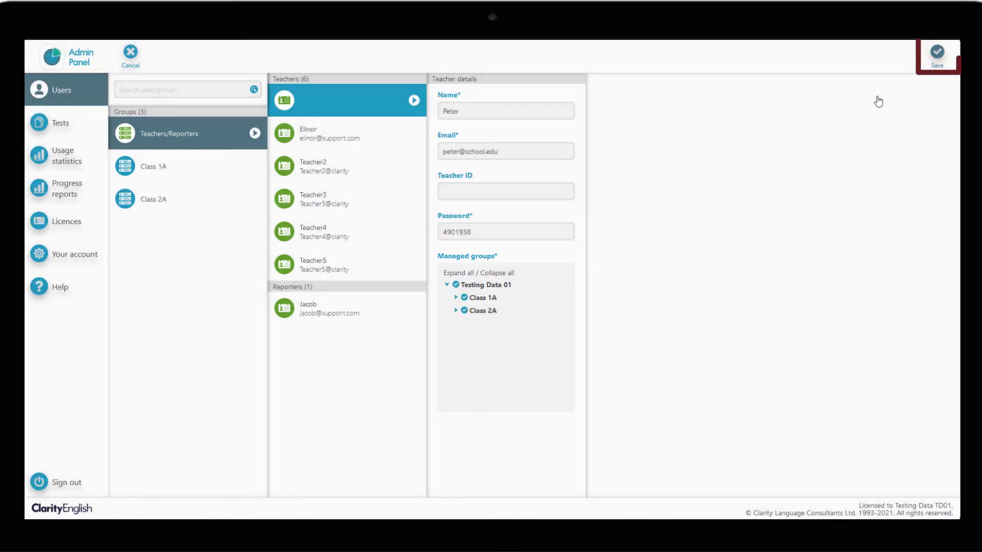
left_click(447, 286)
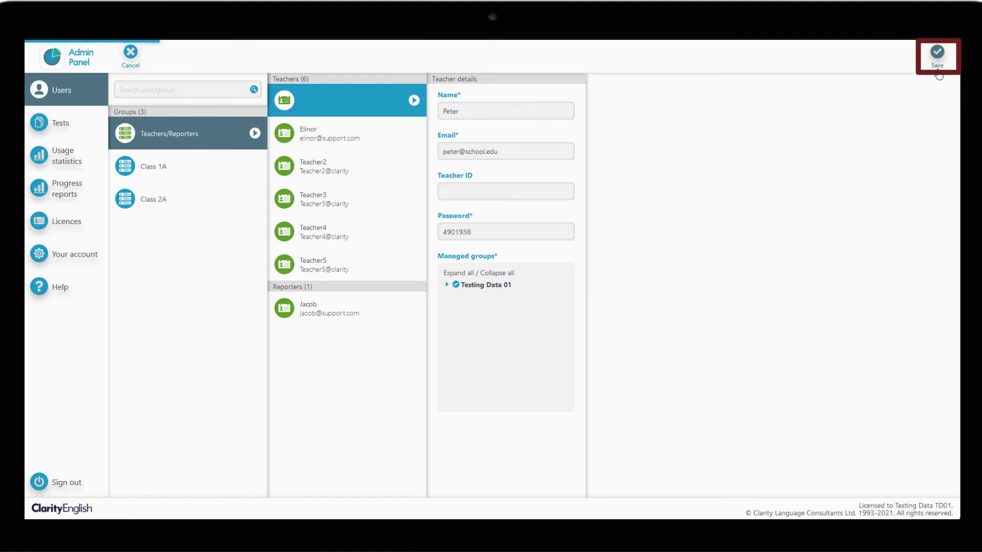
left_click(938, 57)
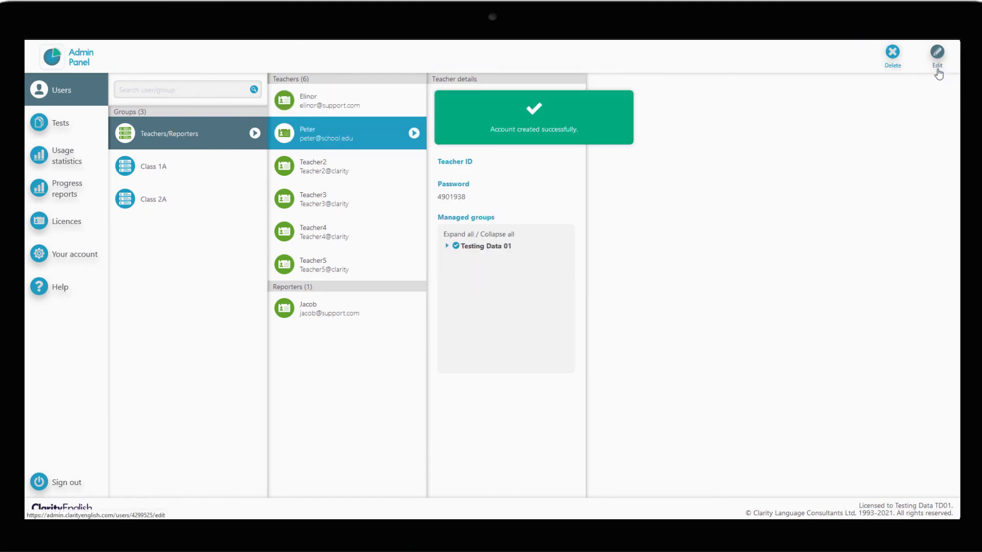